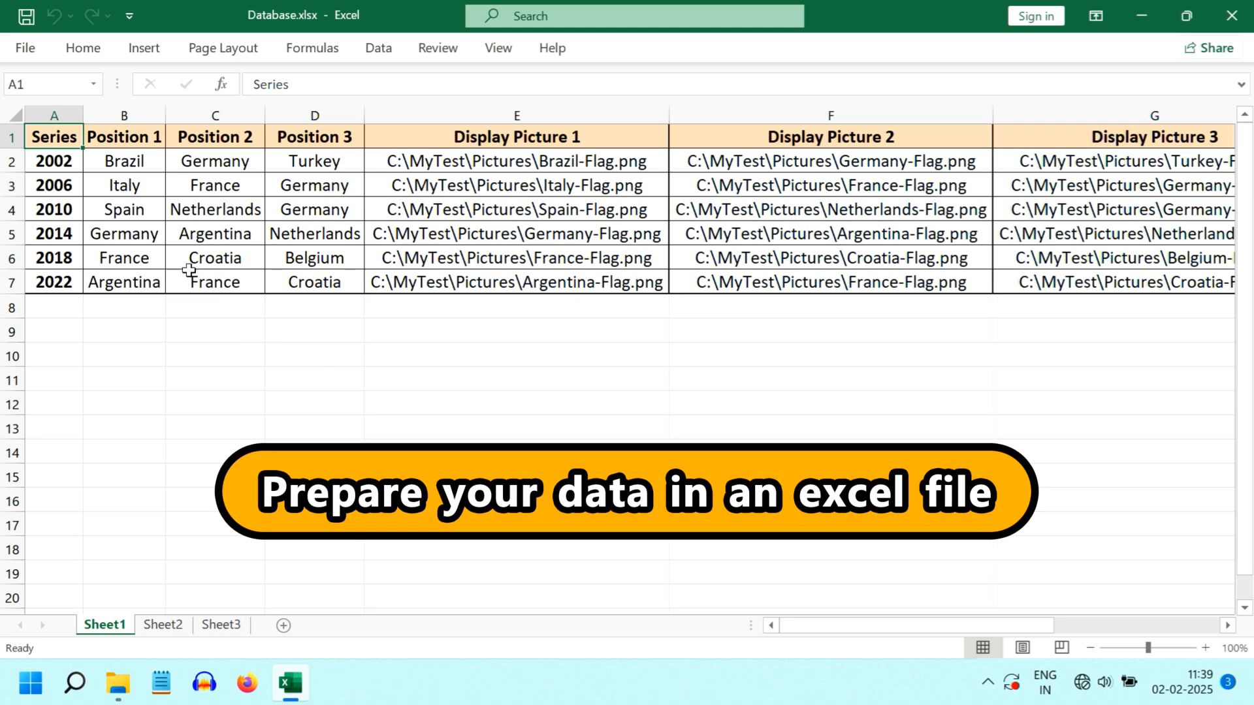
mouse_move(76, 232)
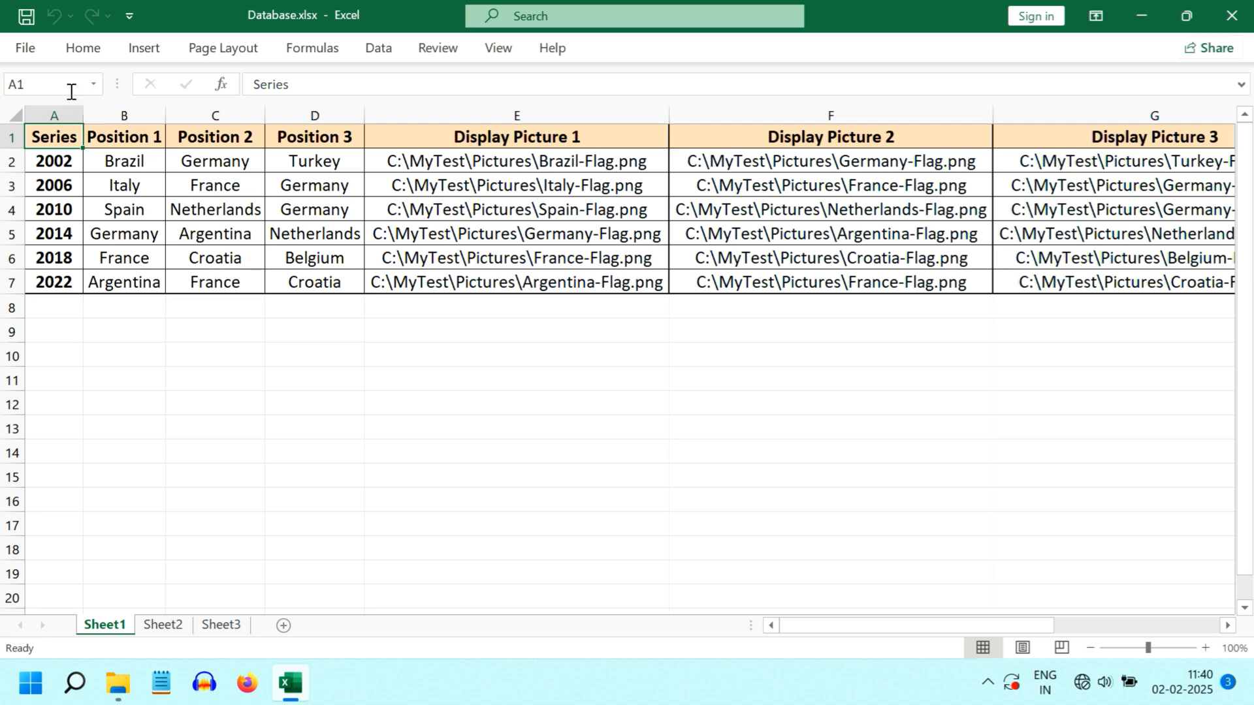
Save the workbook as Database.csv, CSV (Comma delimited), in C:\MyTest.
left_click(25, 48)
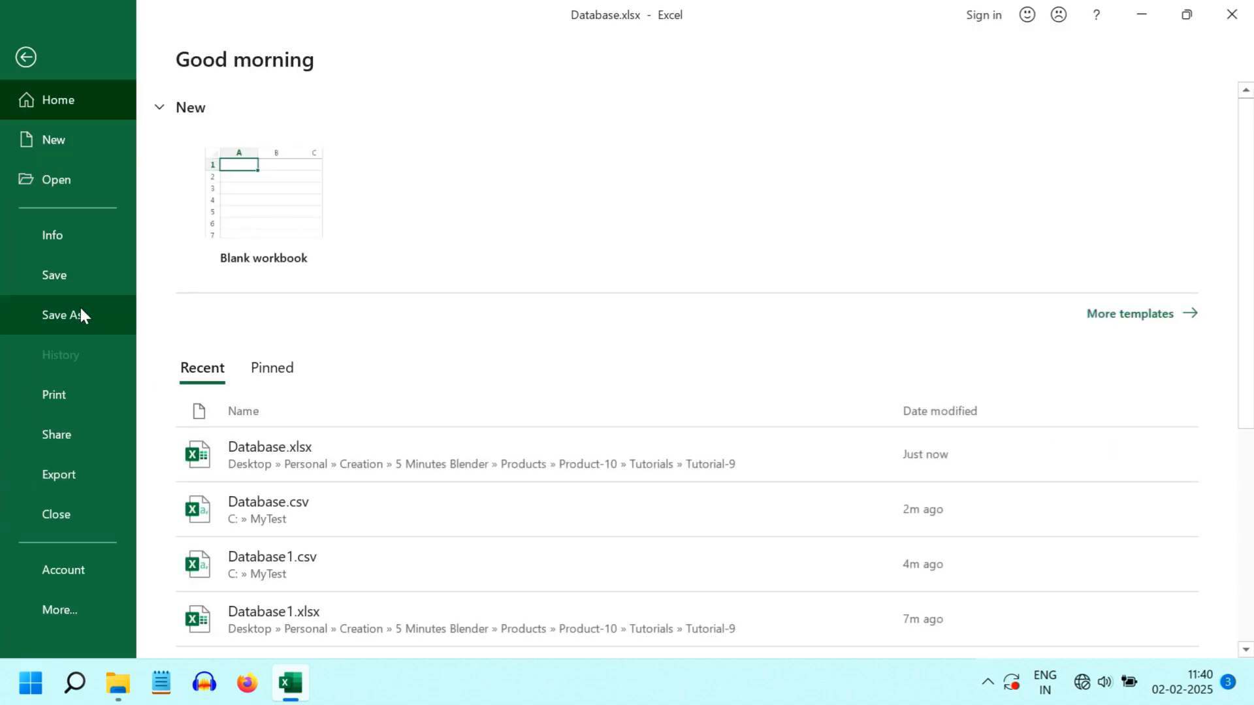
left_click(62, 314)
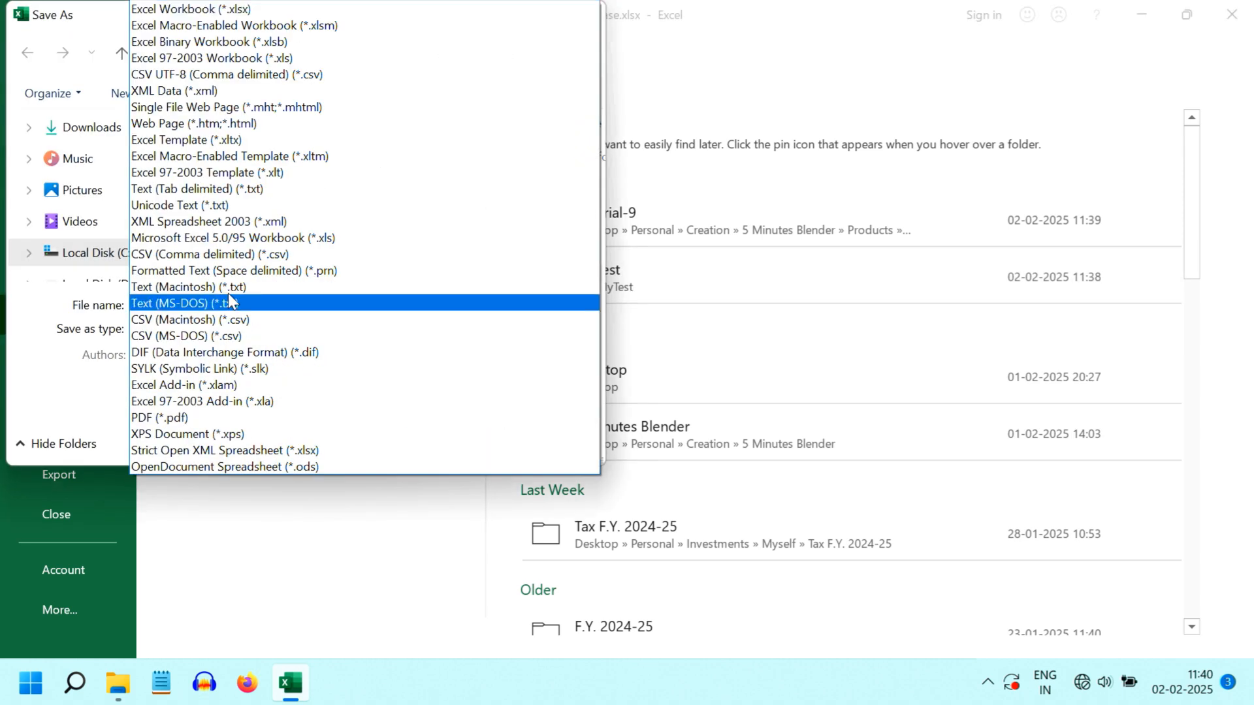
left_click(208, 254)
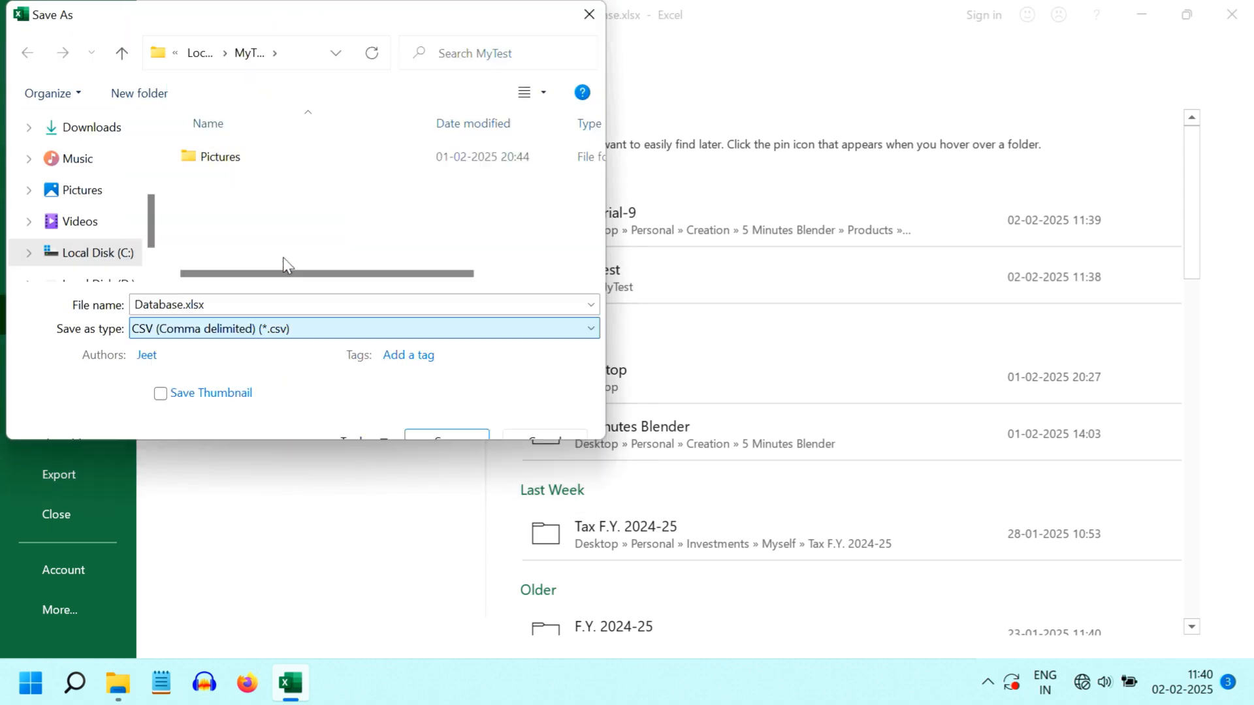
left_click(445, 435)
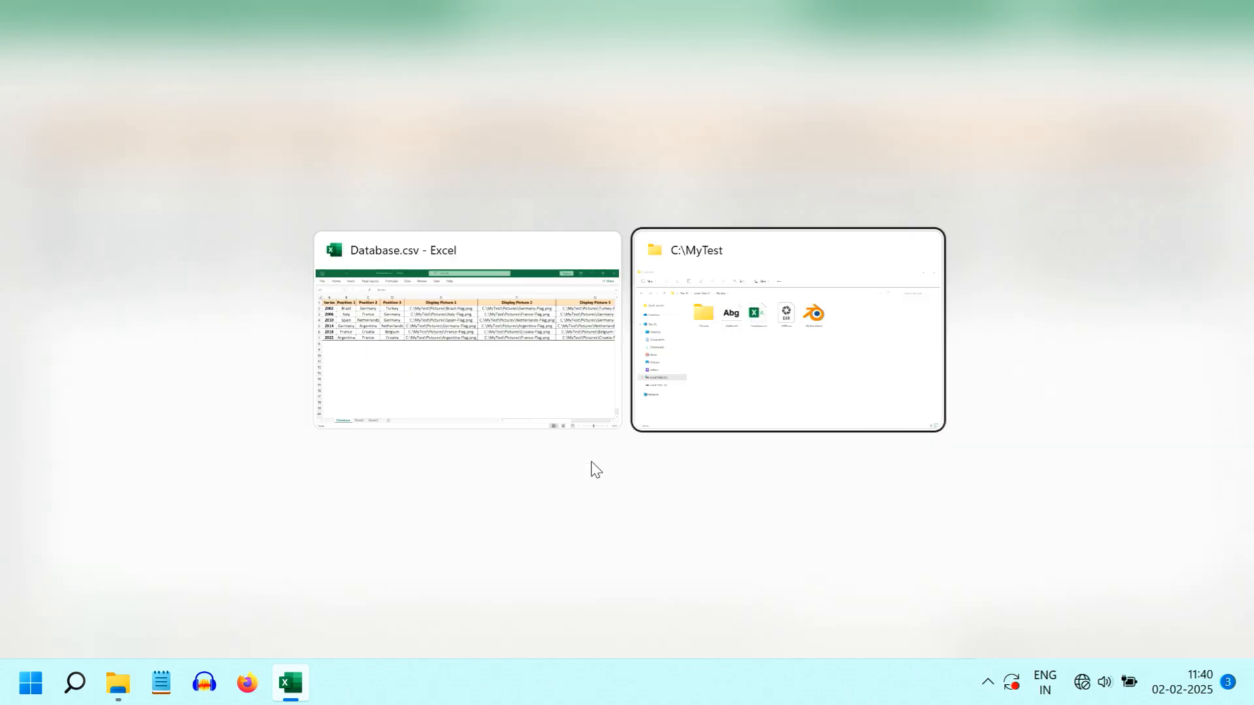
Open MyTest.blend from the C:\MyTest folder in Blender.
left_click(787, 331)
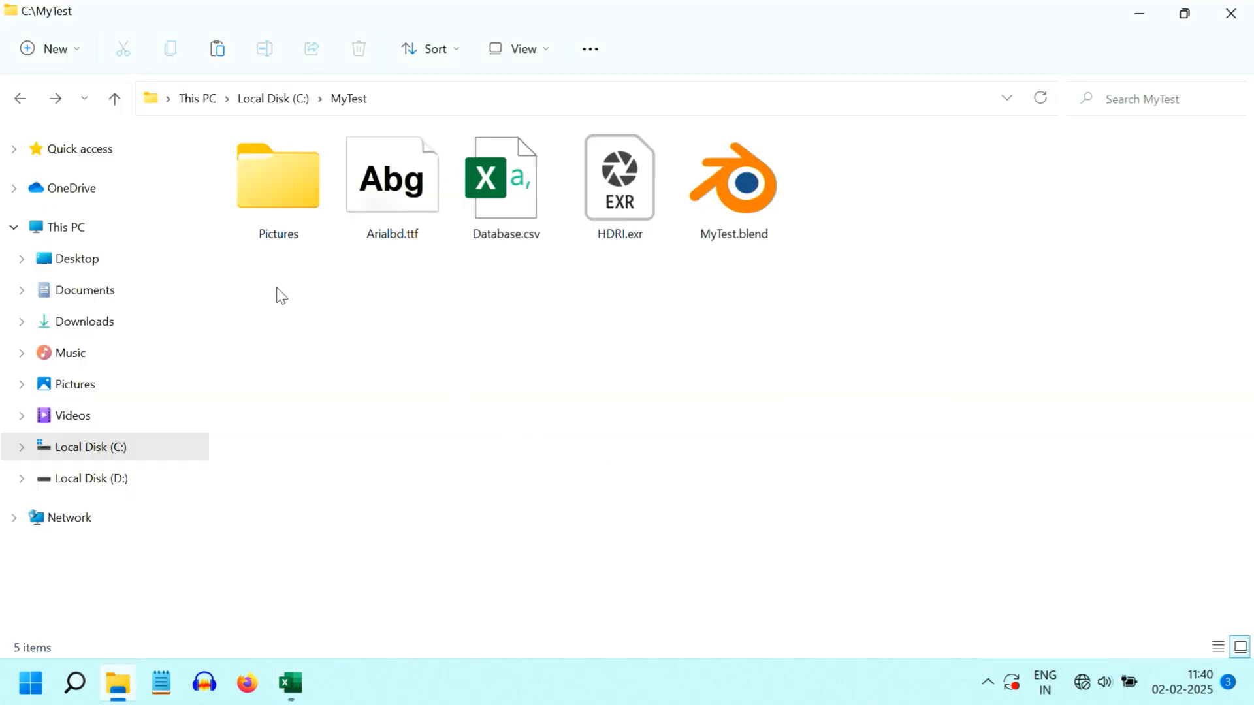
mouse_move(534, 282)
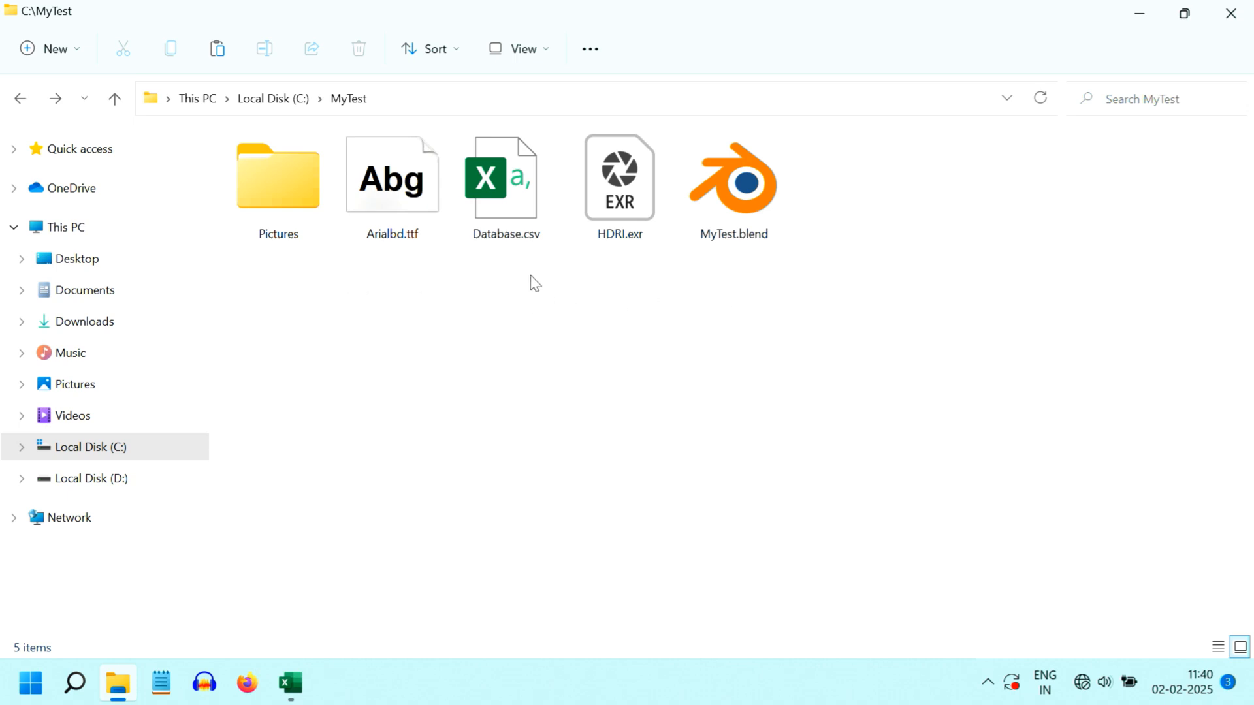
mouse_move(620, 220)
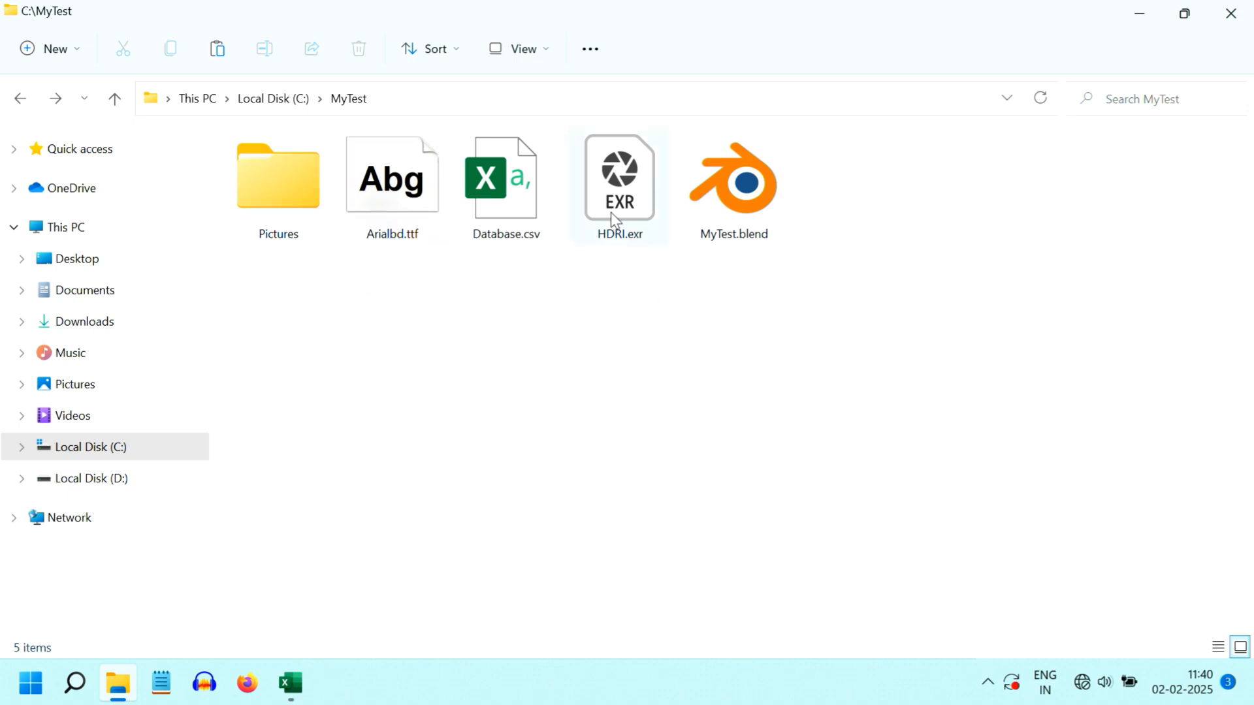
mouse_move(475, 156)
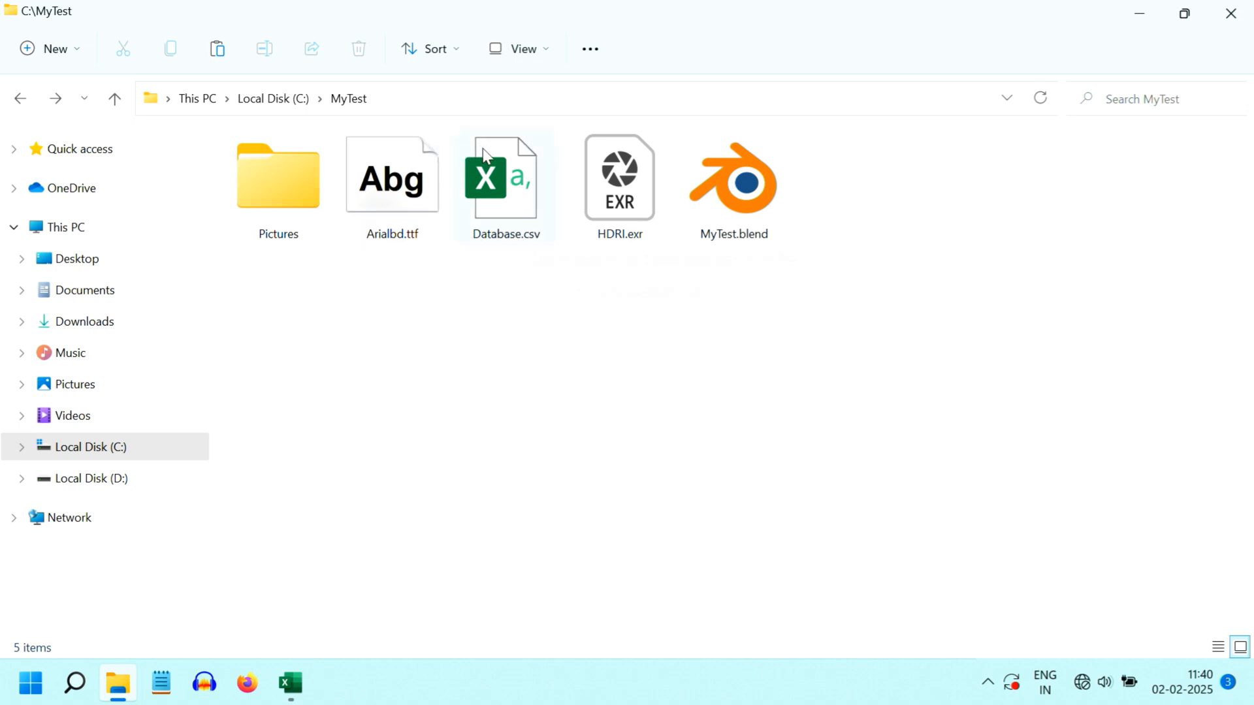
mouse_move(547, 259)
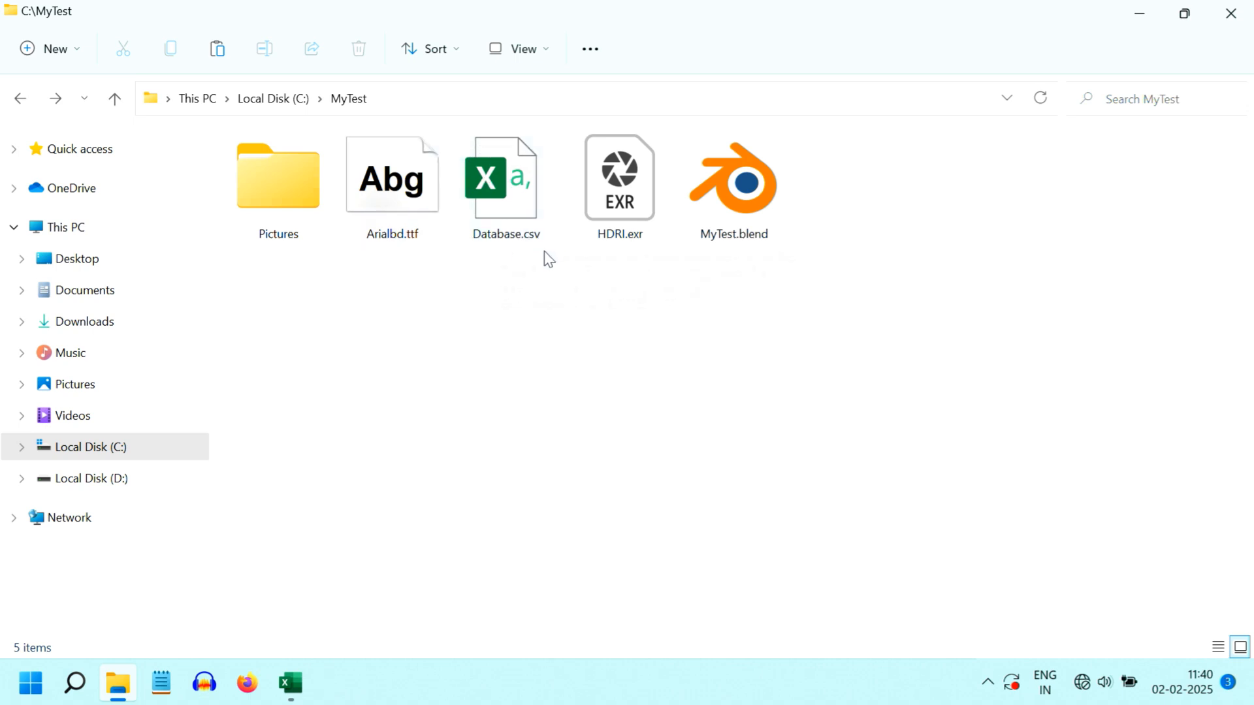
double_click(277, 175)
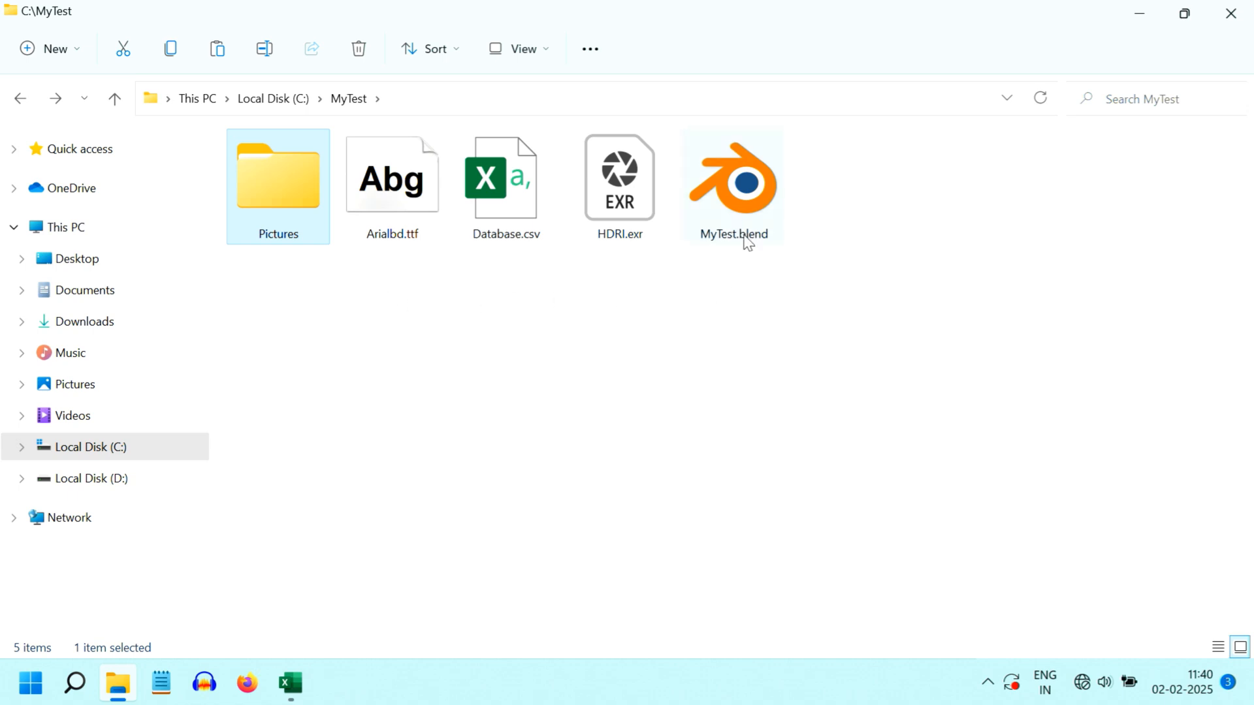
mouse_move(756, 212)
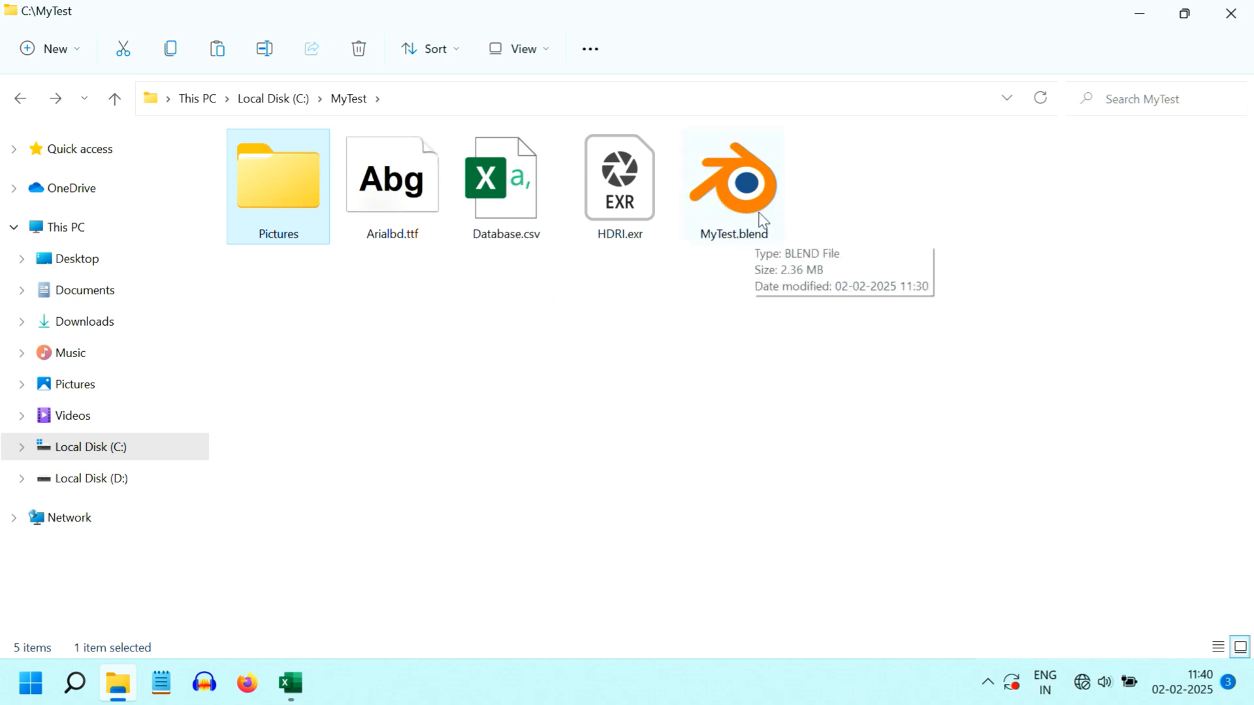
double_click(731, 175)
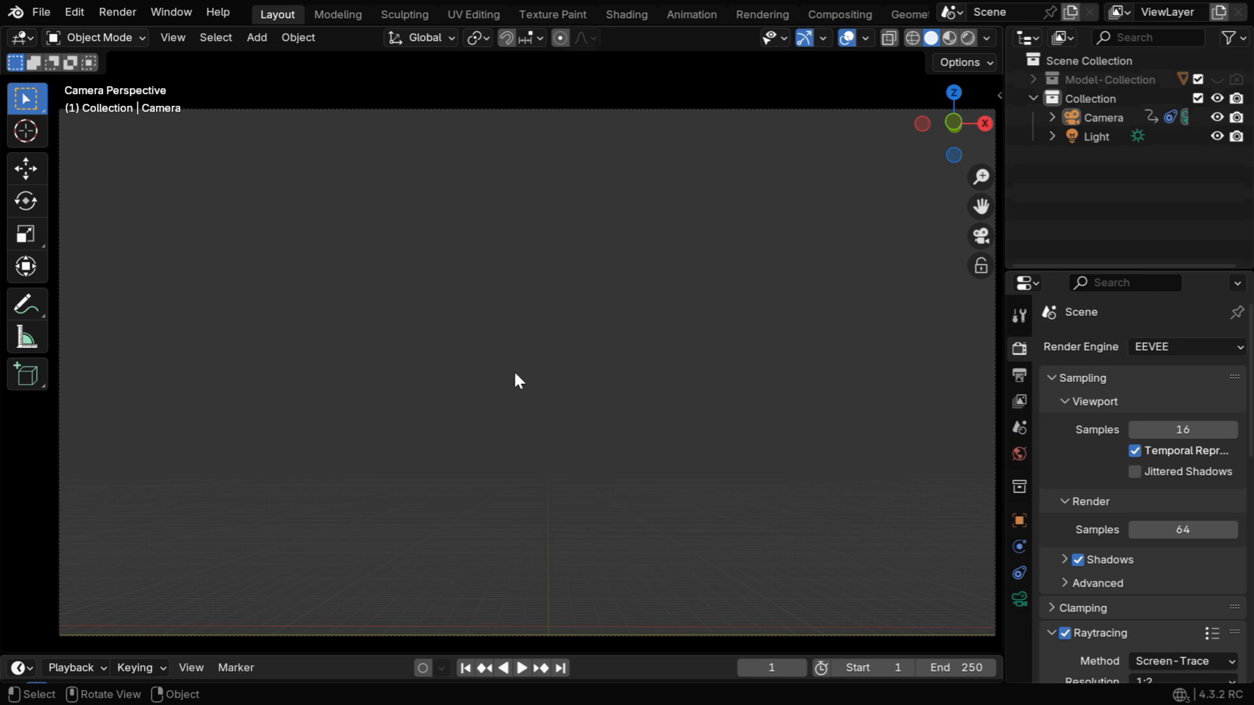
mouse_move(850, 233)
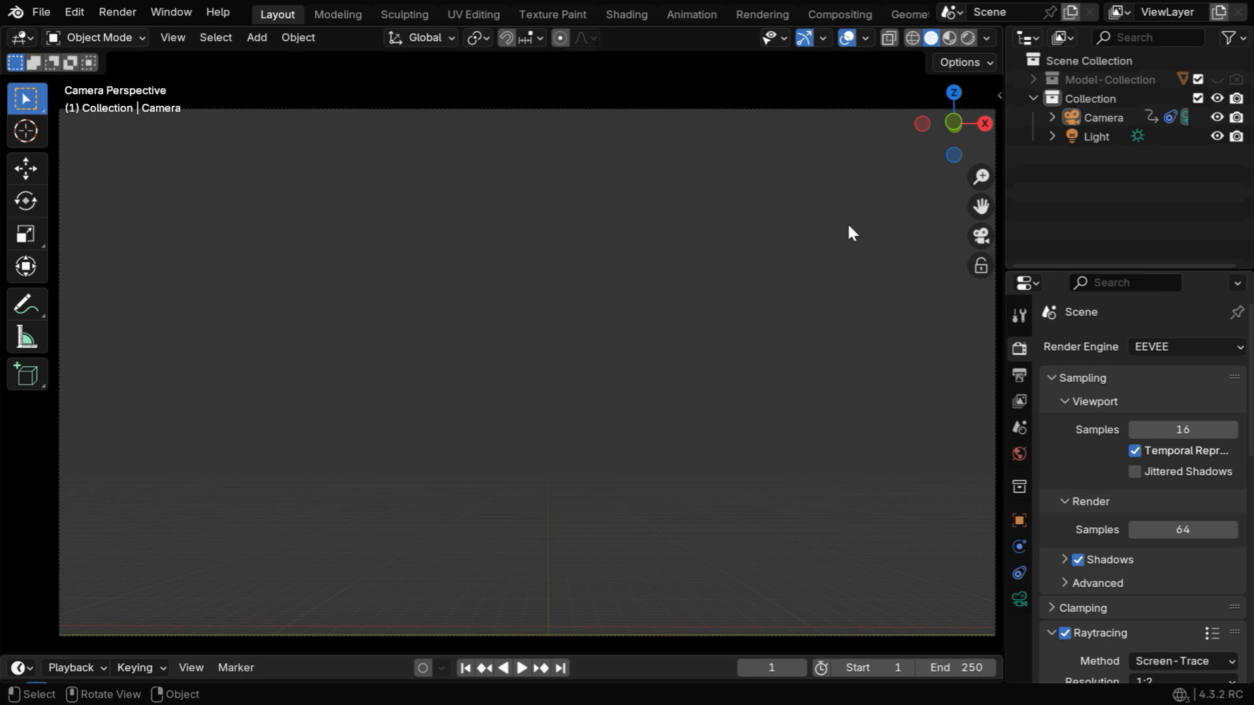
left_click(19, 38)
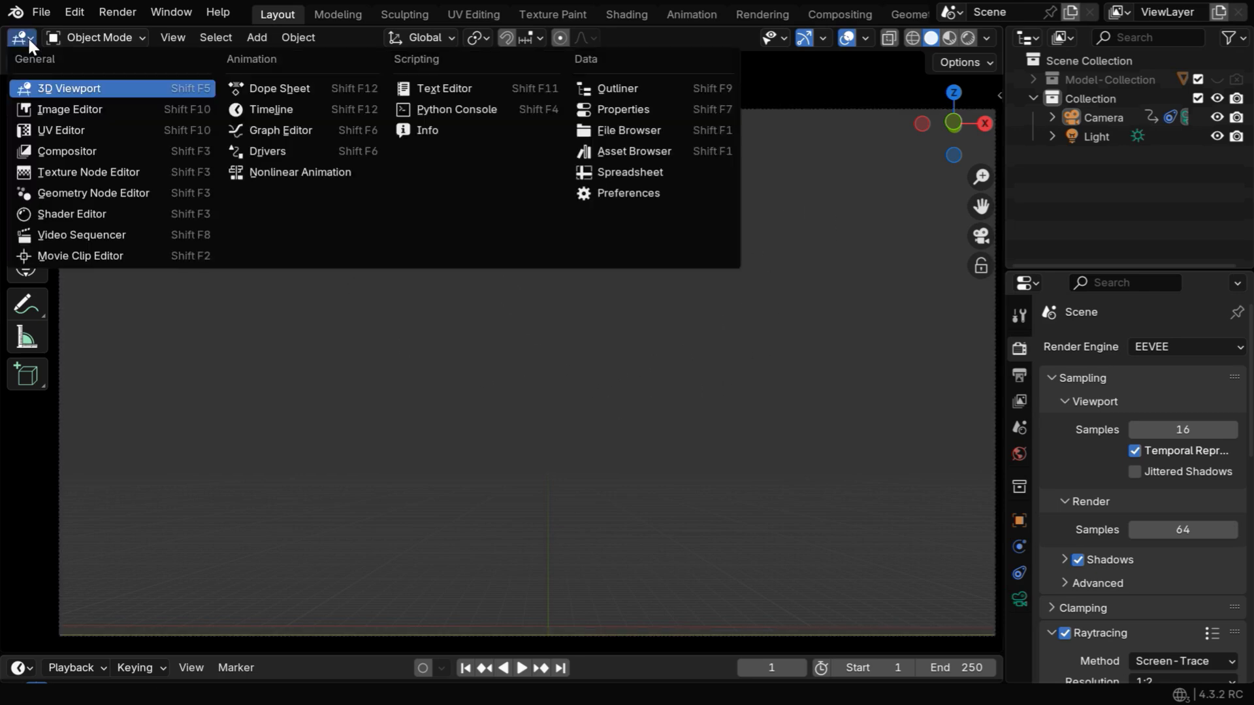
left_click(445, 89)
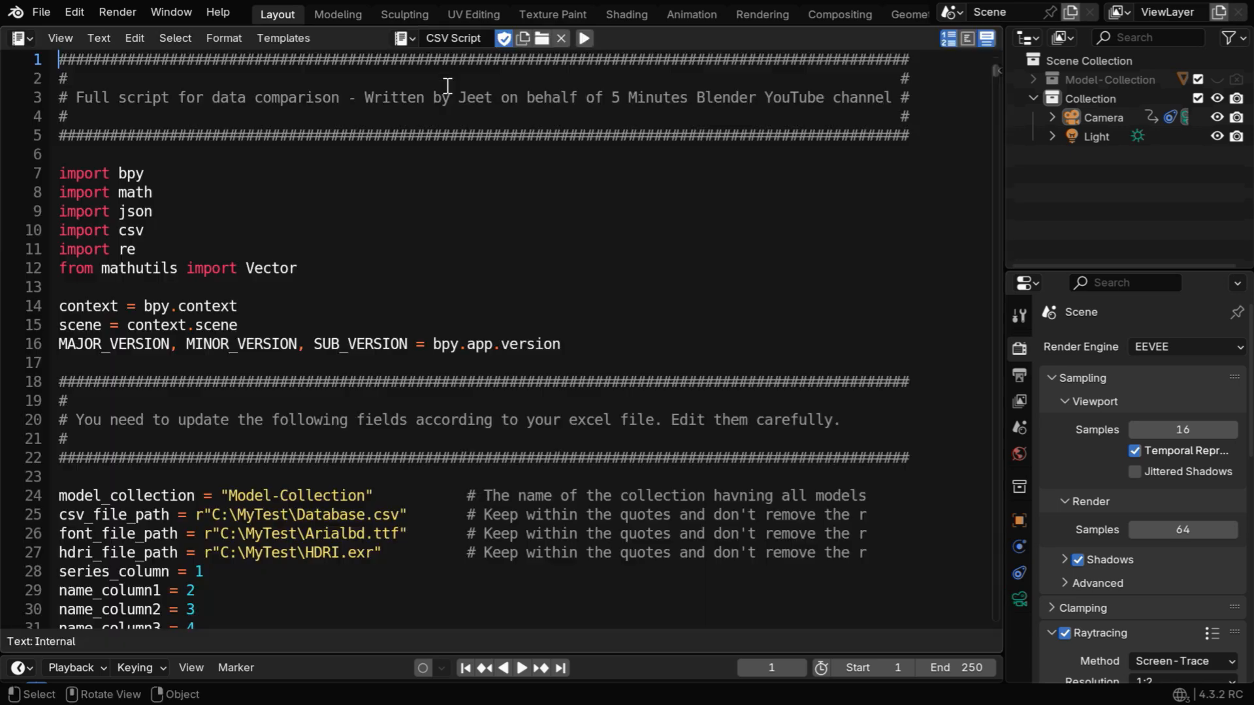
left_click(403, 38)
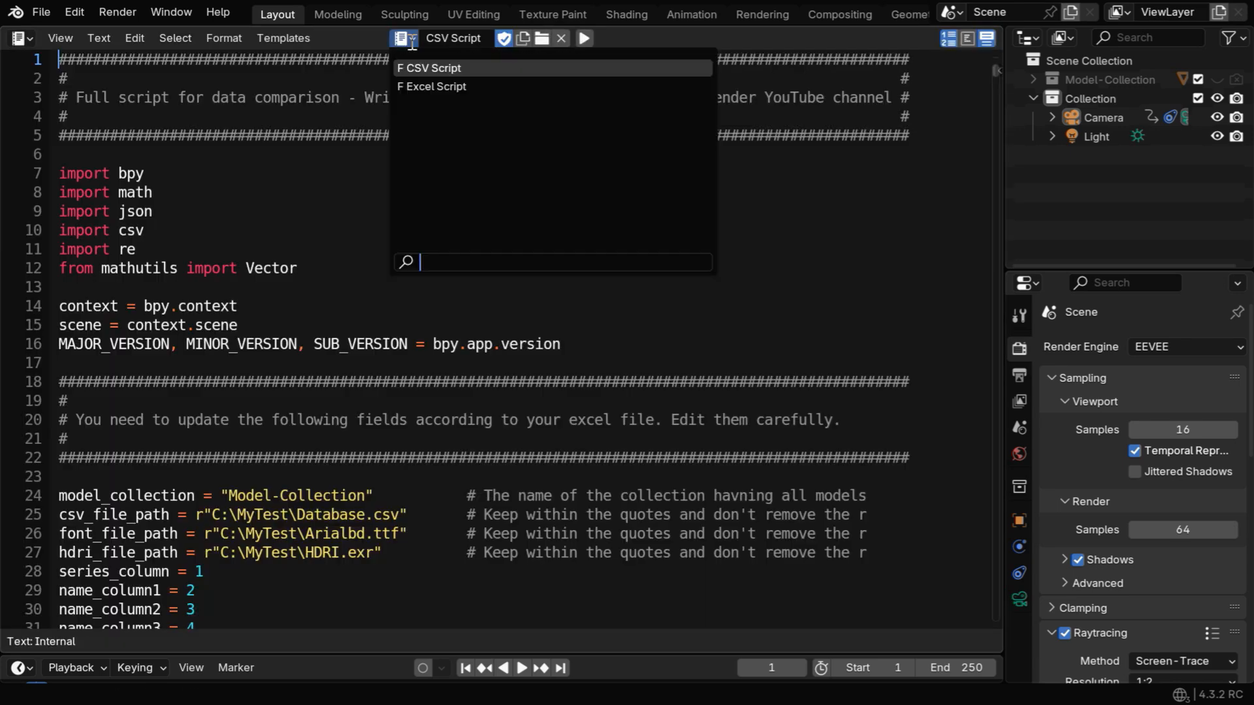
mouse_move(432, 86)
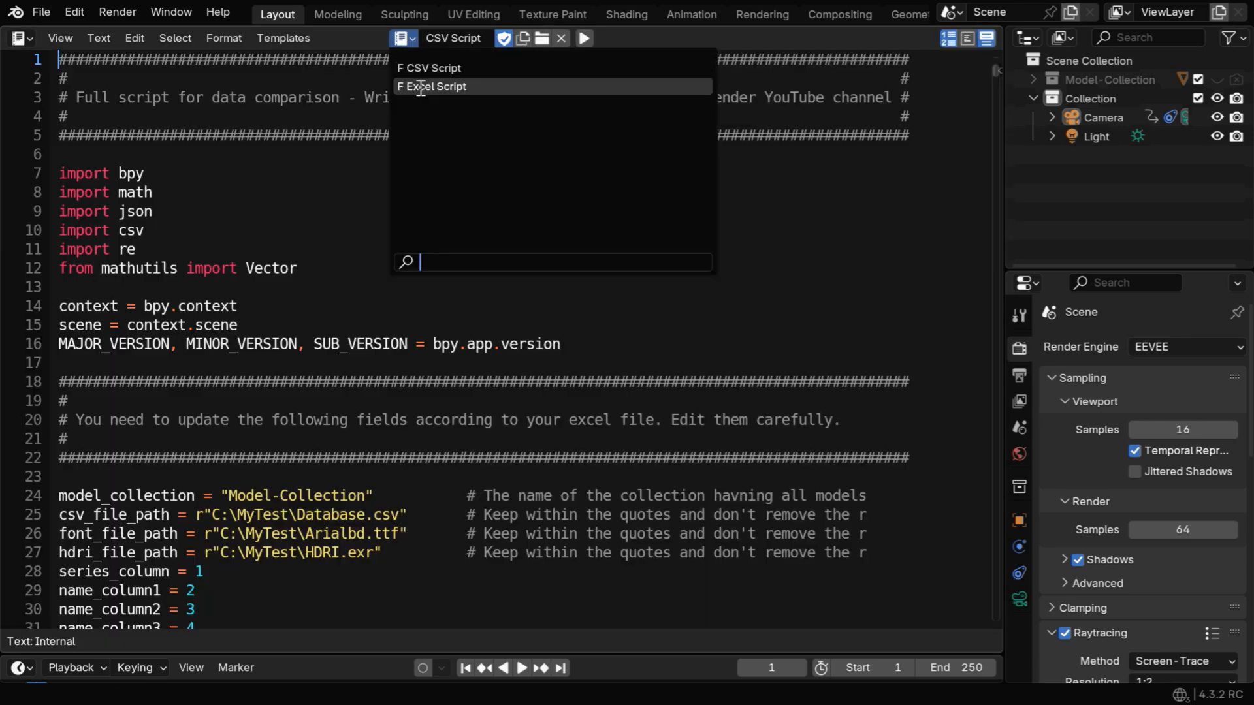
left_click(432, 86)
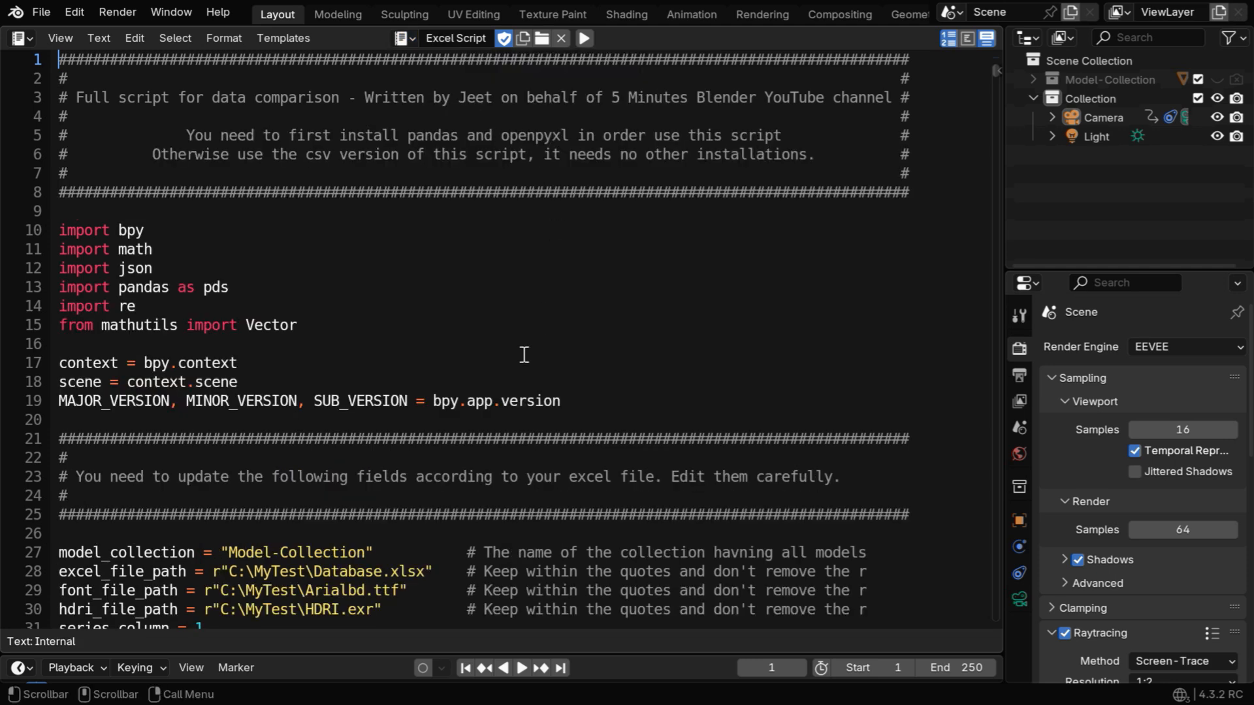
mouse_move(367, 212)
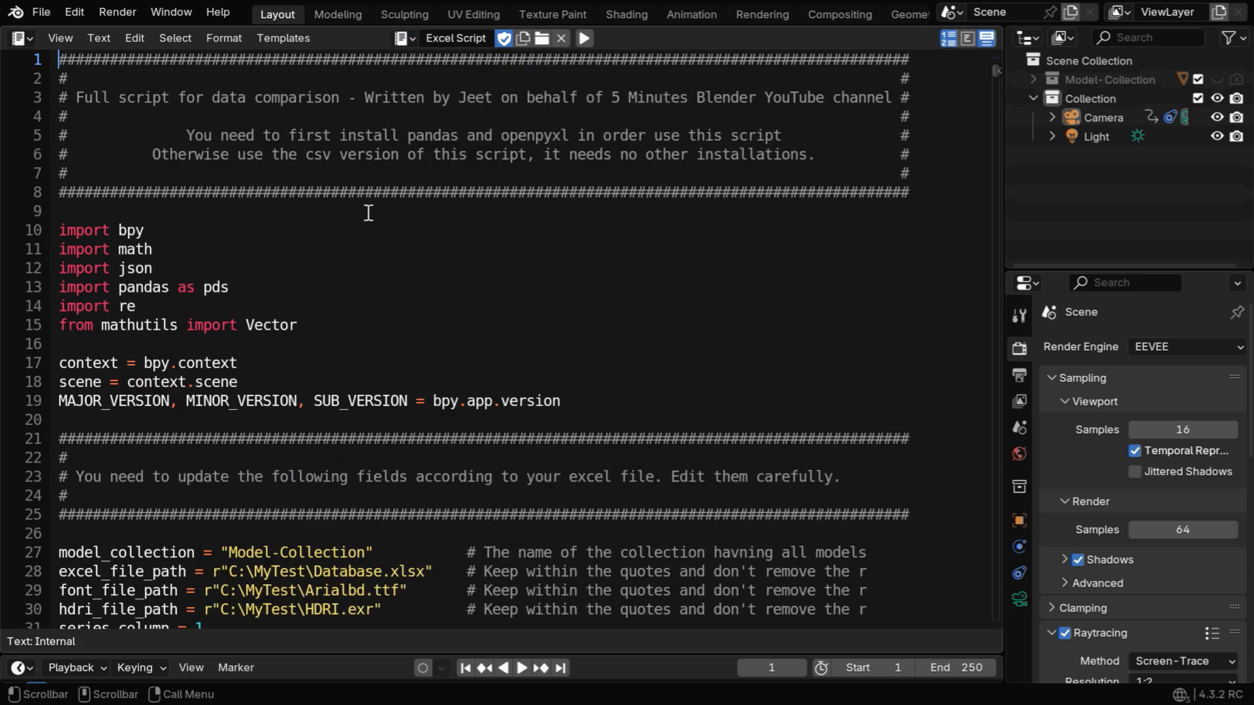
mouse_move(506, 149)
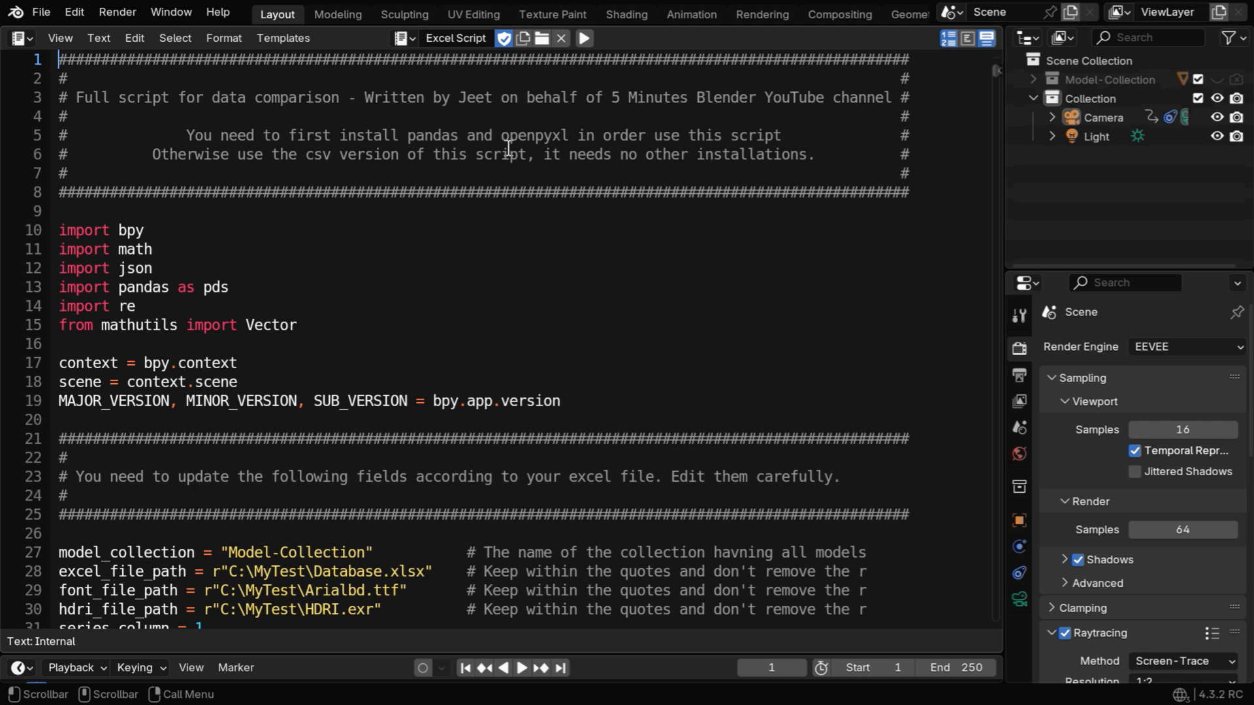
mouse_move(367, 152)
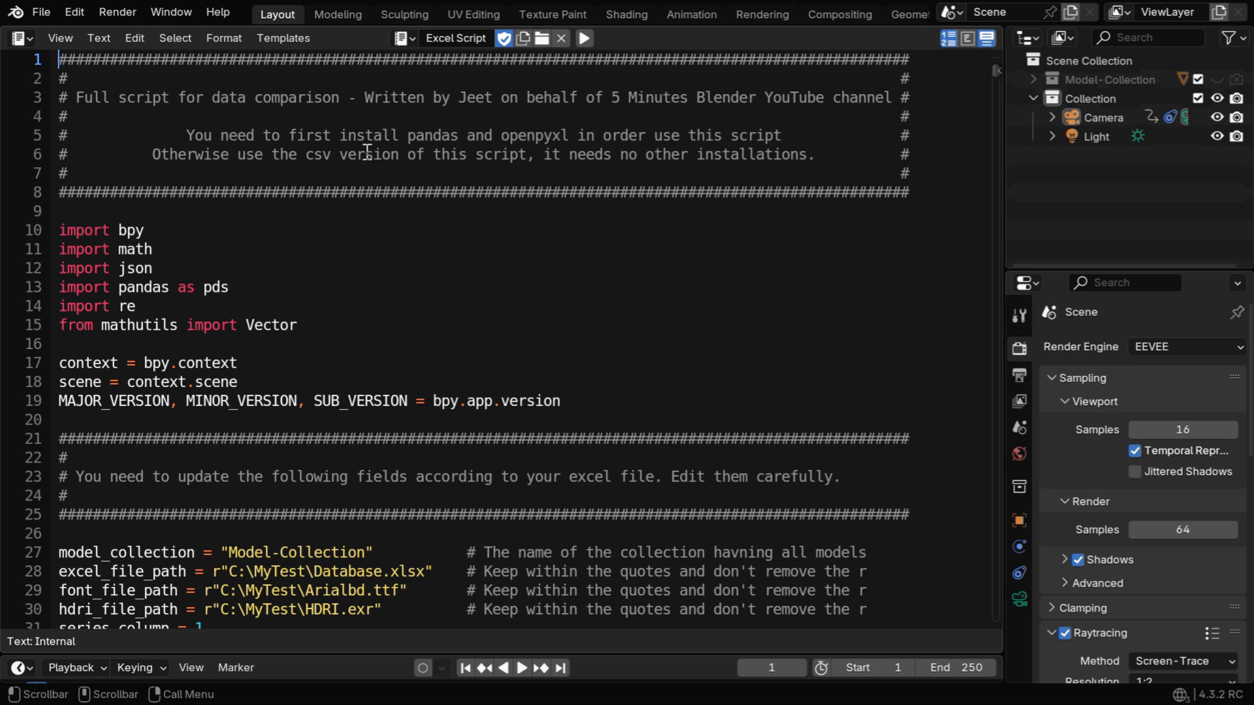
mouse_move(408, 46)
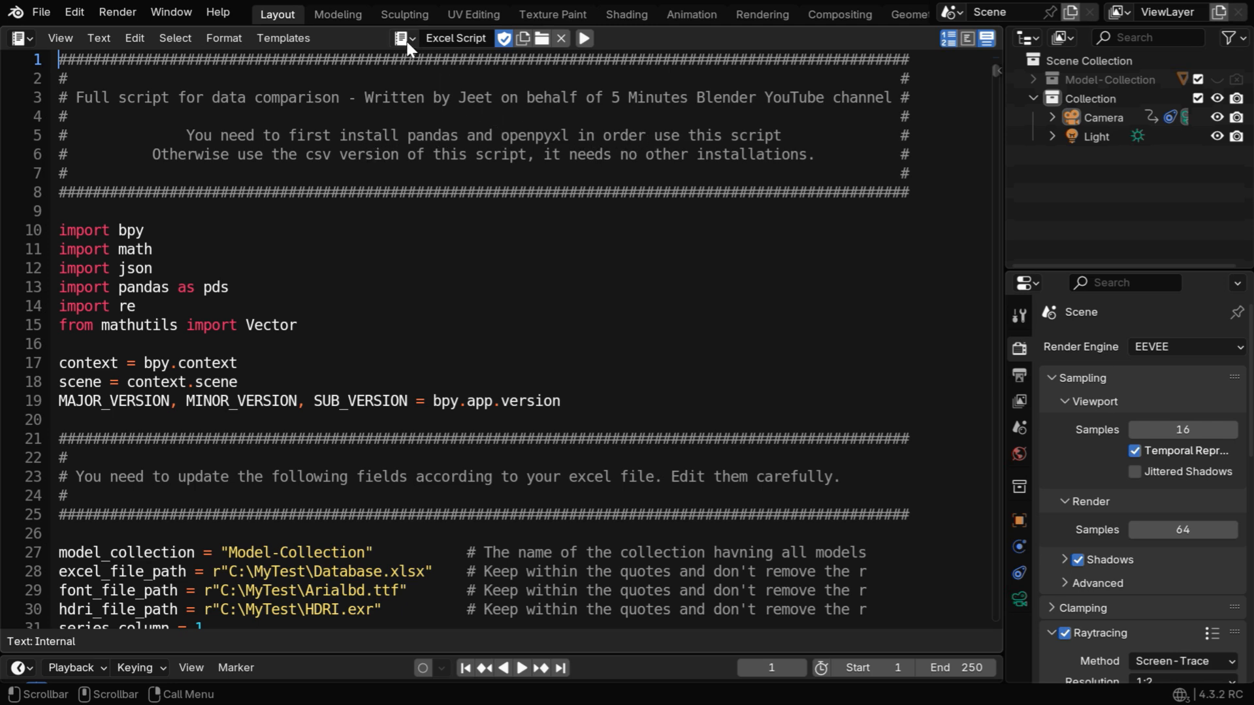
left_click(403, 37)
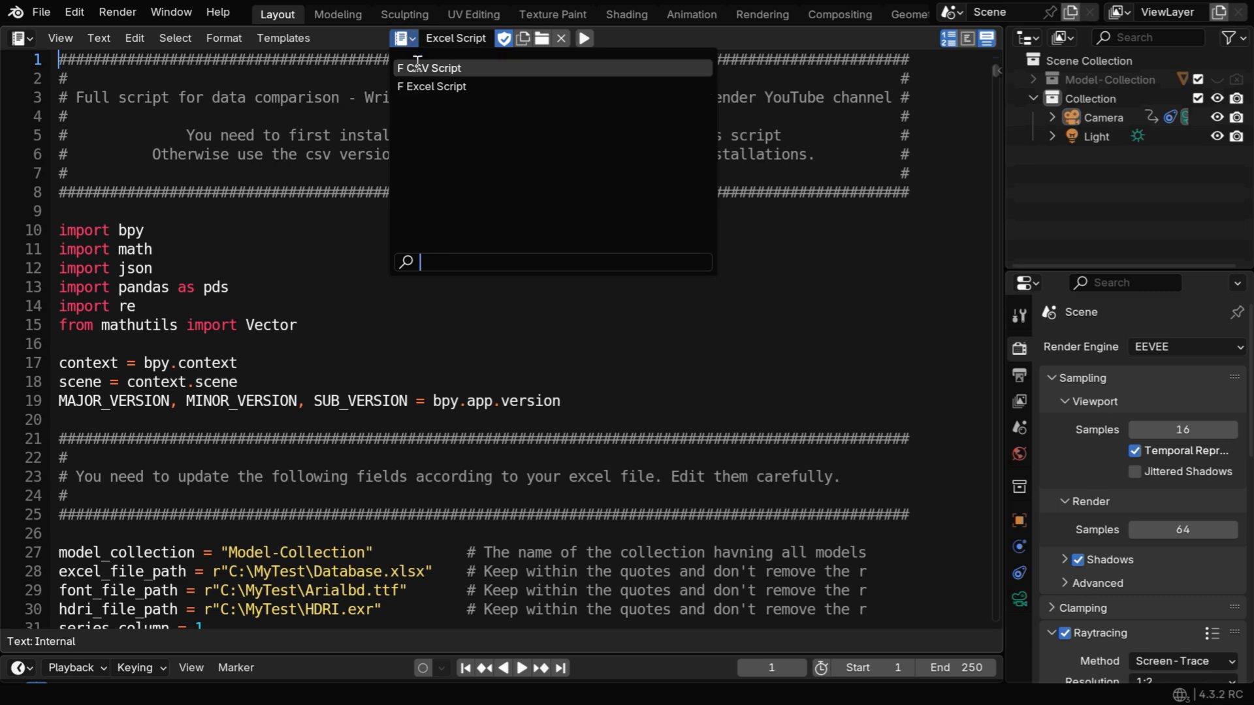
left_click(429, 68)
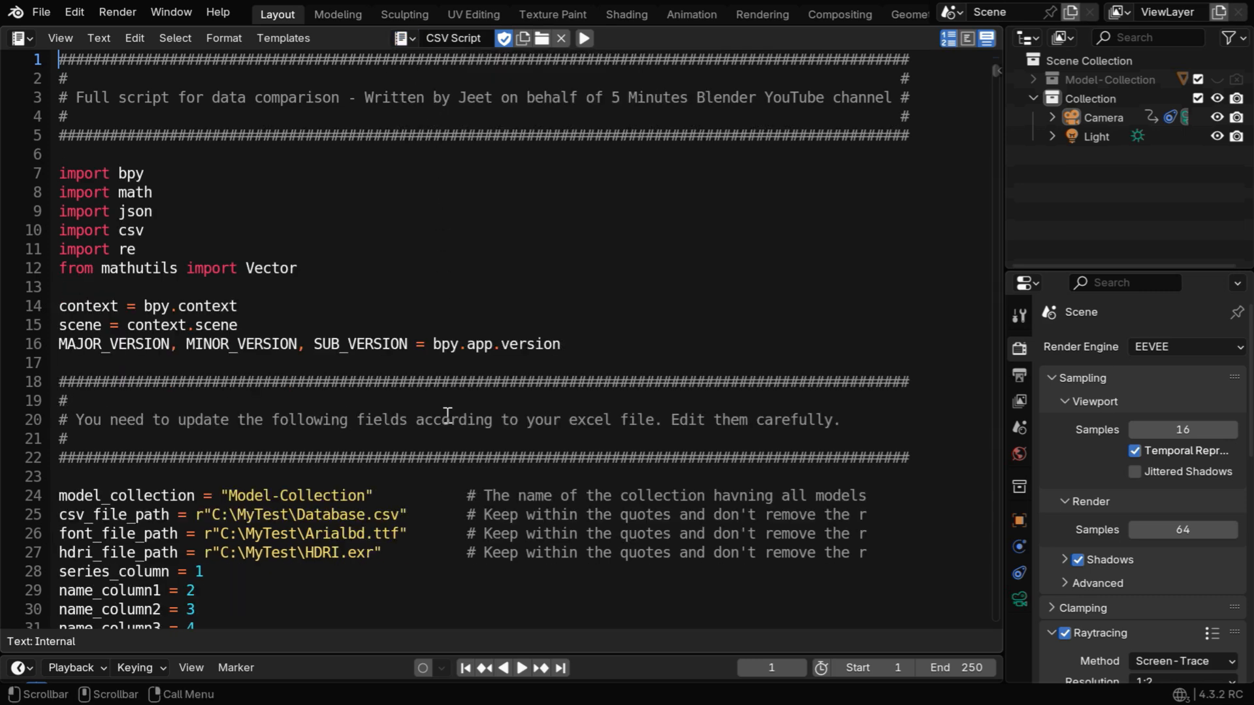
scroll("down", 3)
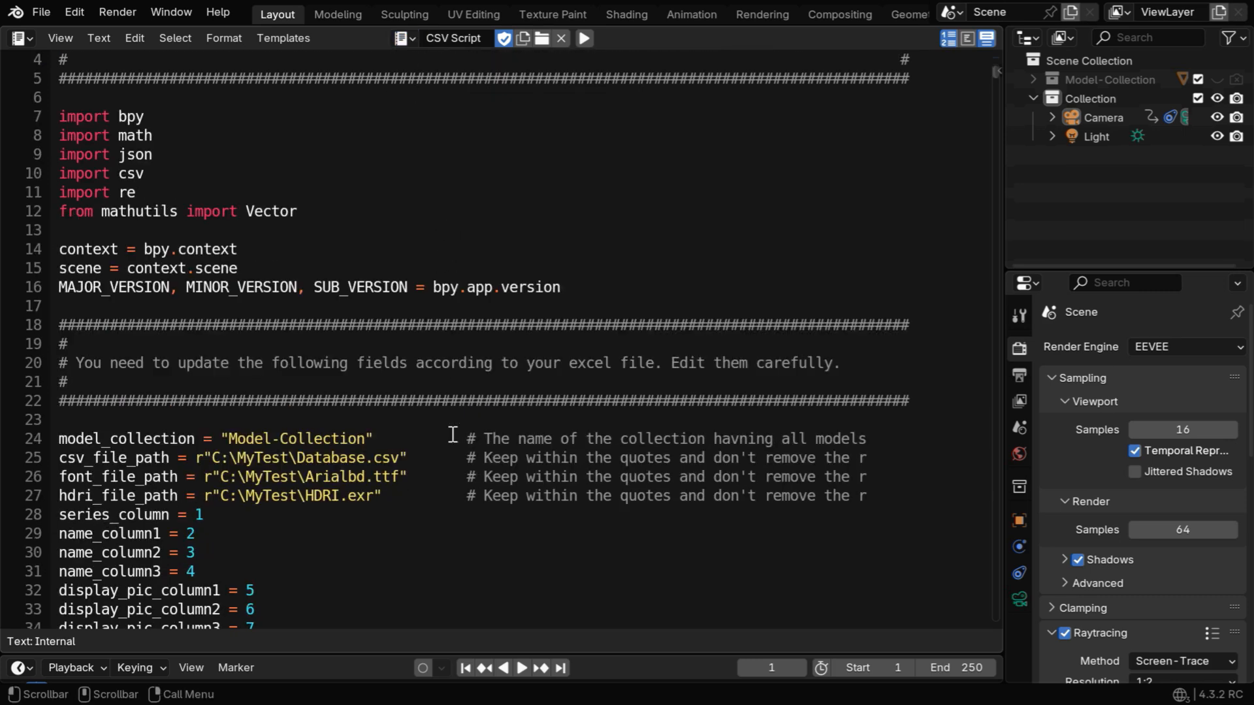
scroll("down", 3)
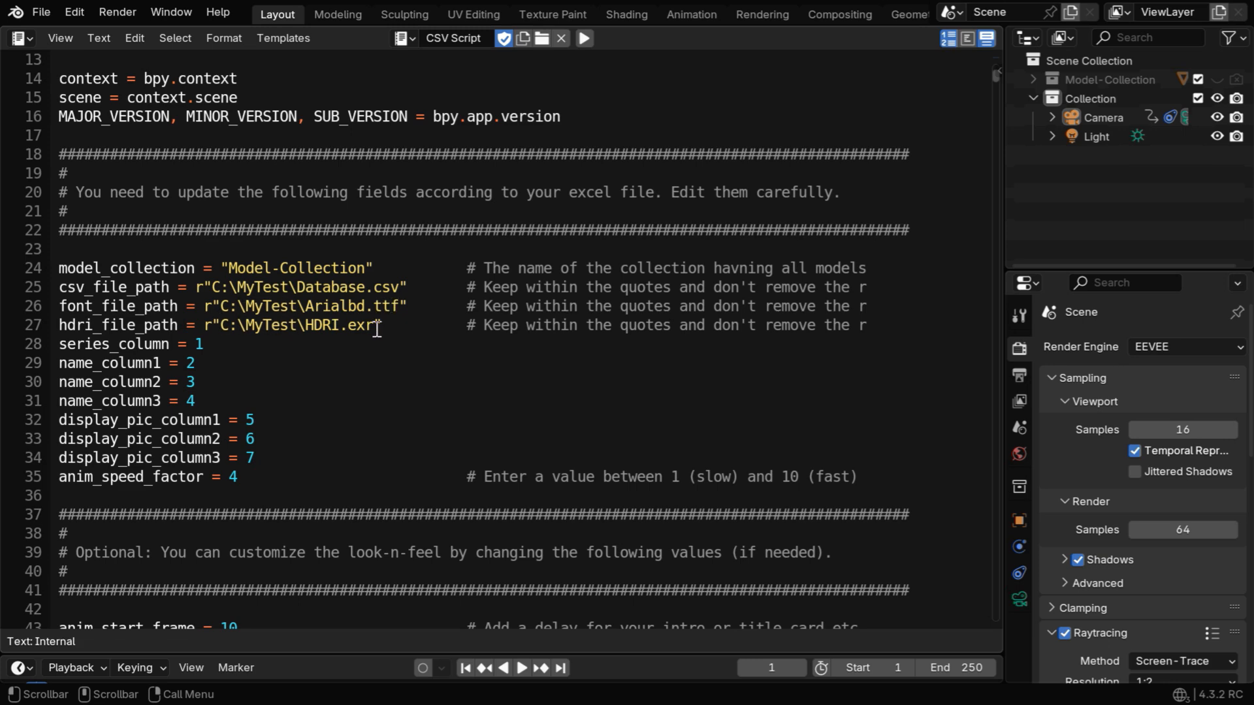
scroll("down", 3)
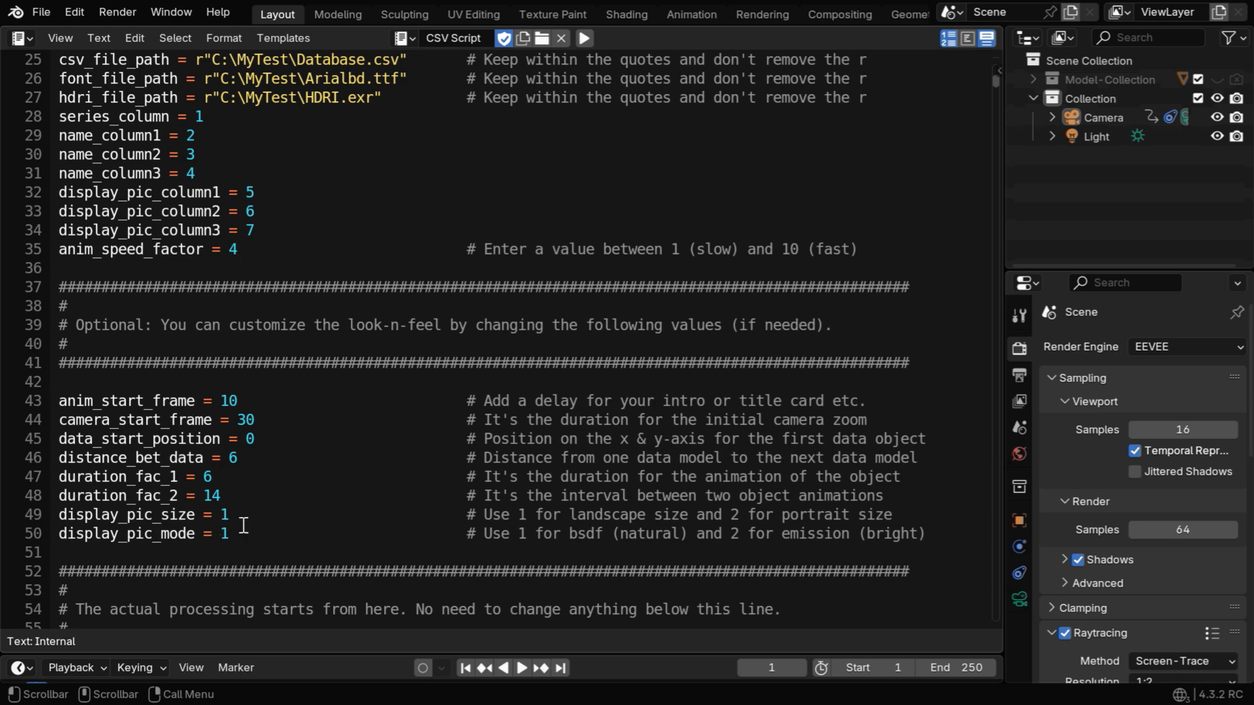
left_click(247, 438)
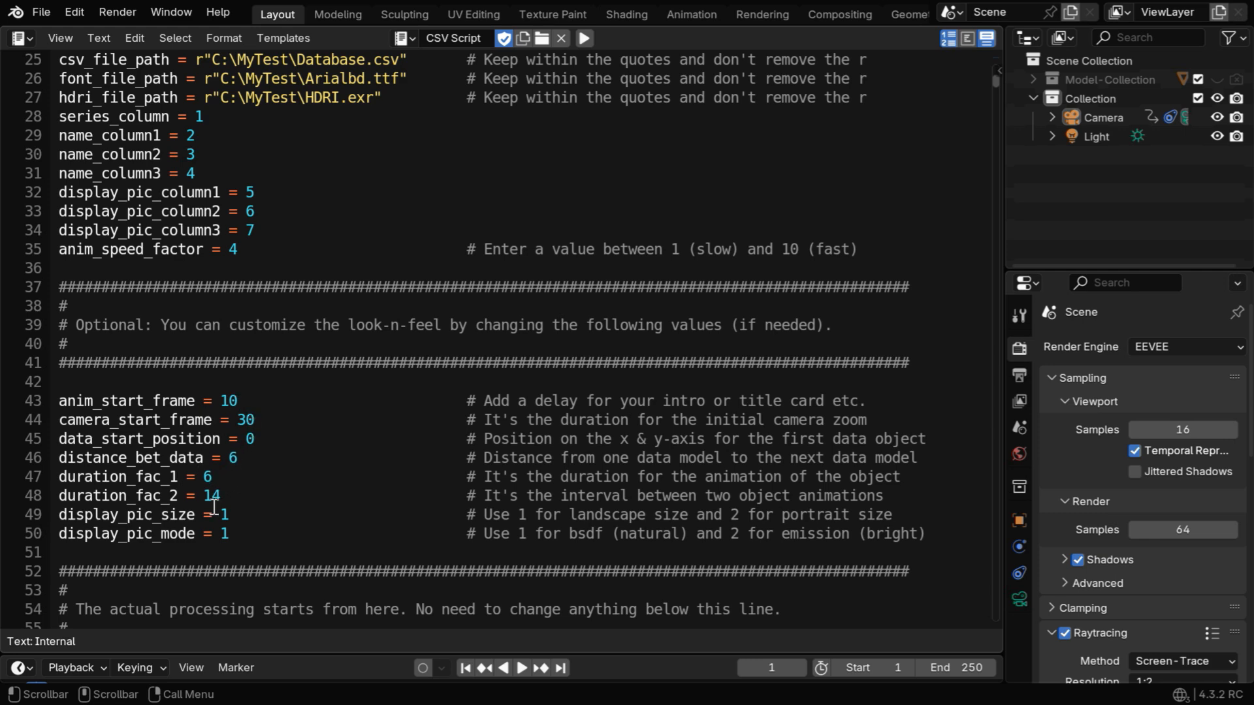
mouse_move(208, 316)
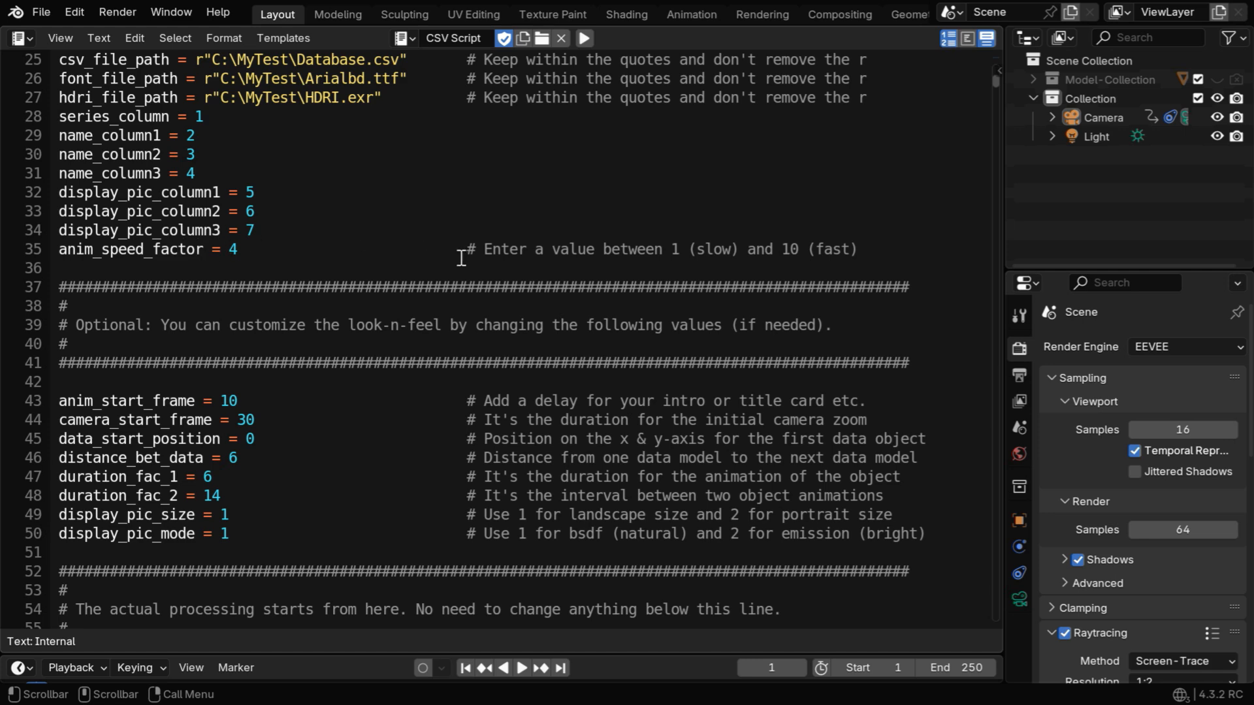
scroll("up", 3)
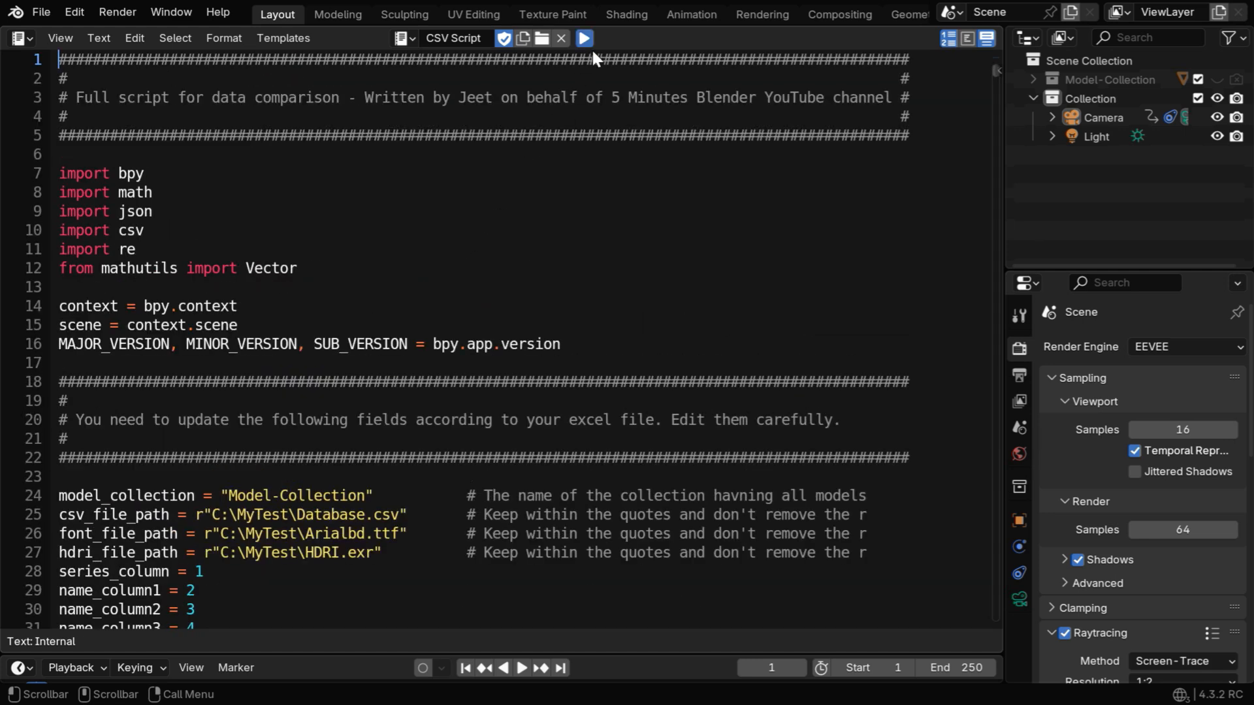
Run the CSV Script to generate the 2002 podium with Germany, Brazil and Turkey flags.
left_click(583, 38)
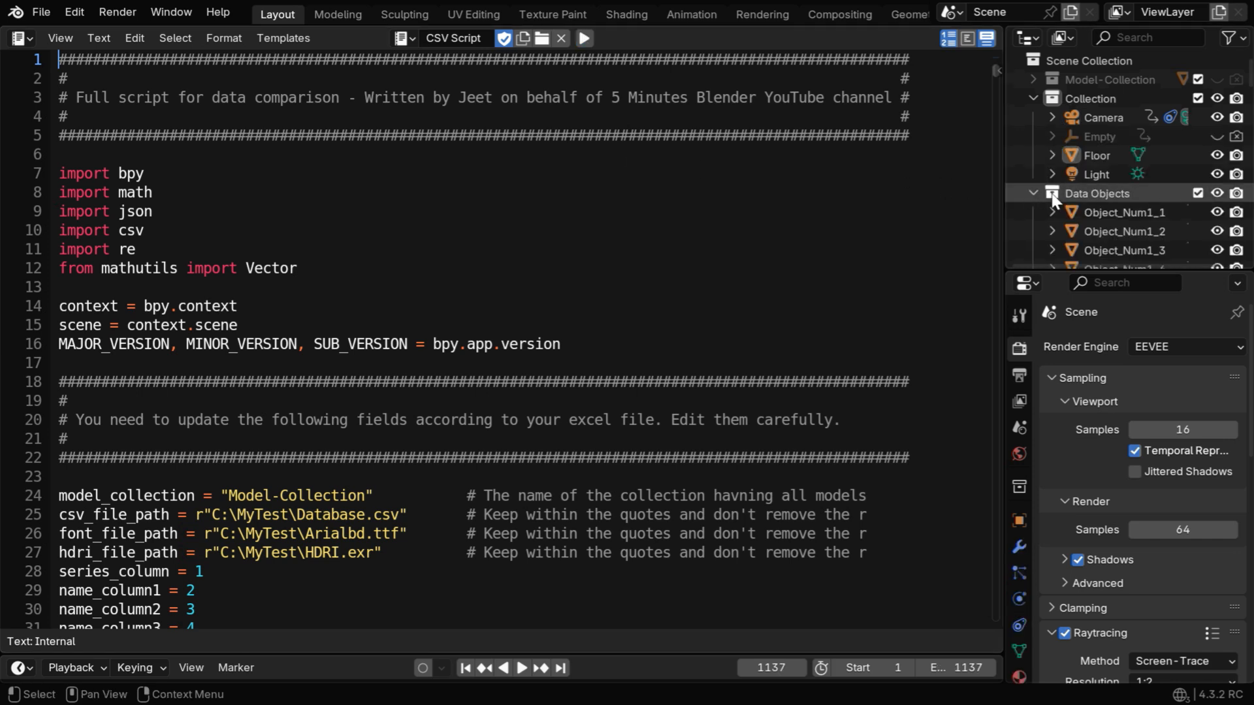
scroll("down", 3)
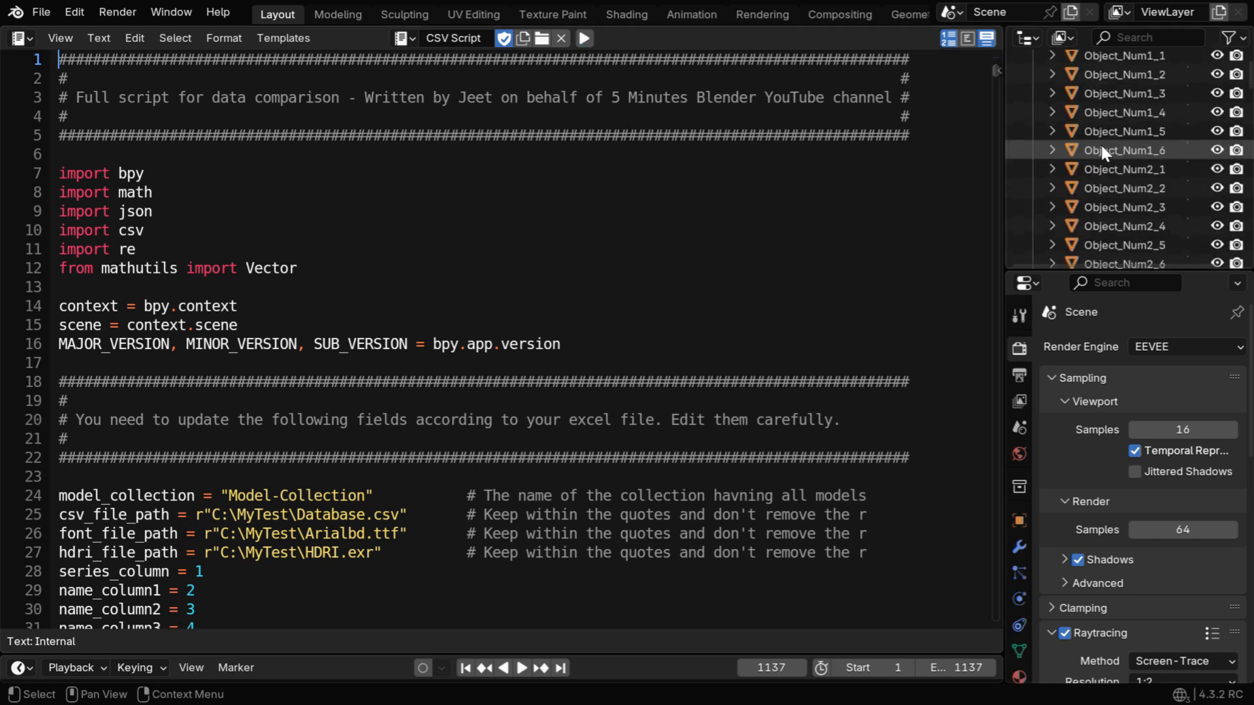
scroll("up", 3)
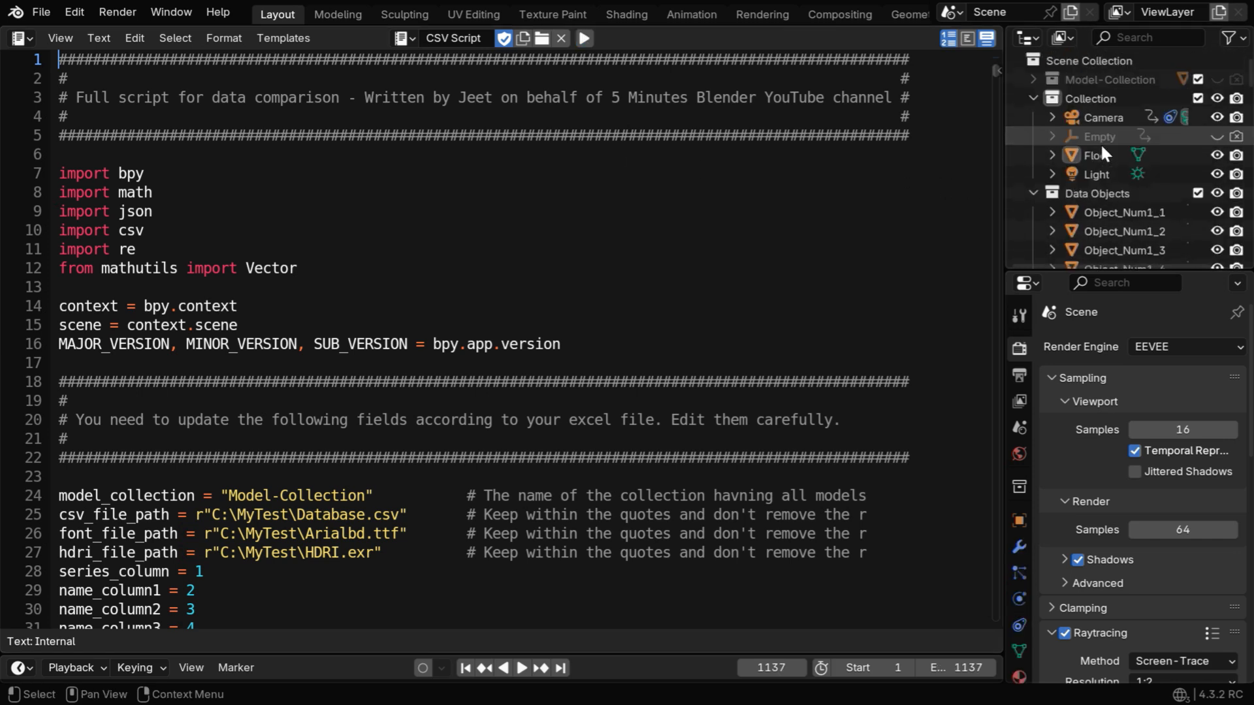
Show the generated podium in a 3D Viewport with Material Preview shading.
left_click(16, 38)
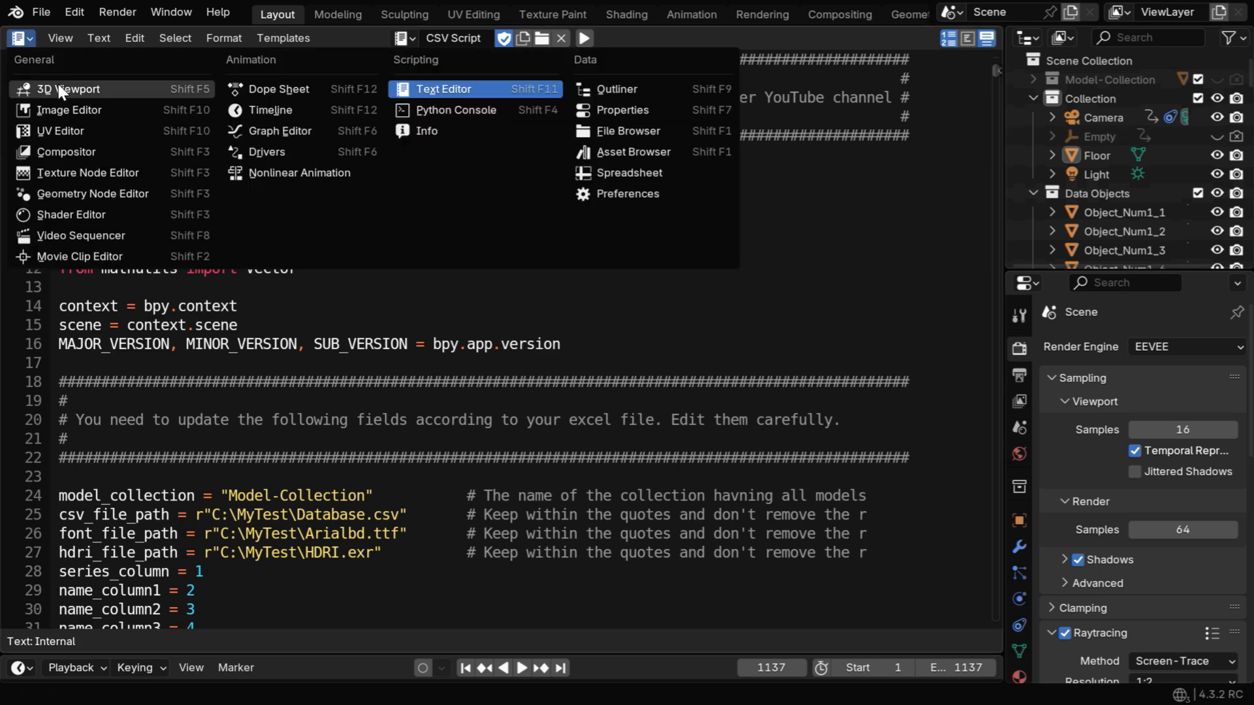
left_click(69, 89)
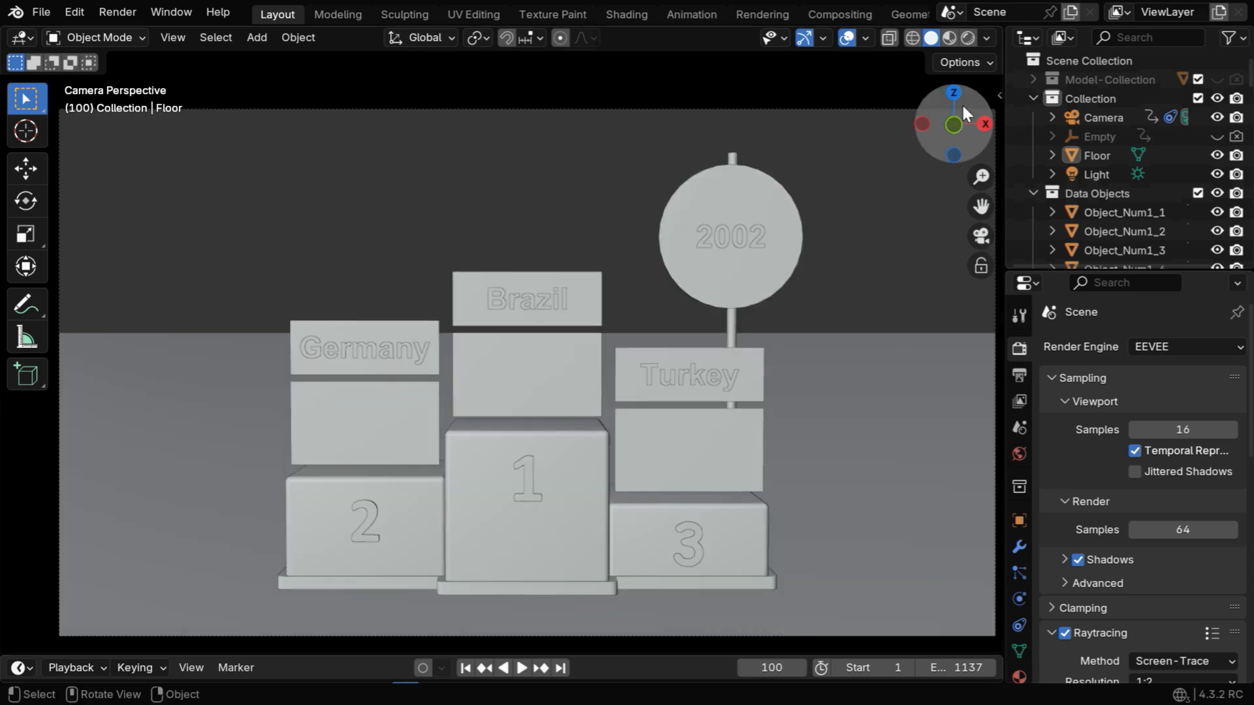
left_click(967, 38)
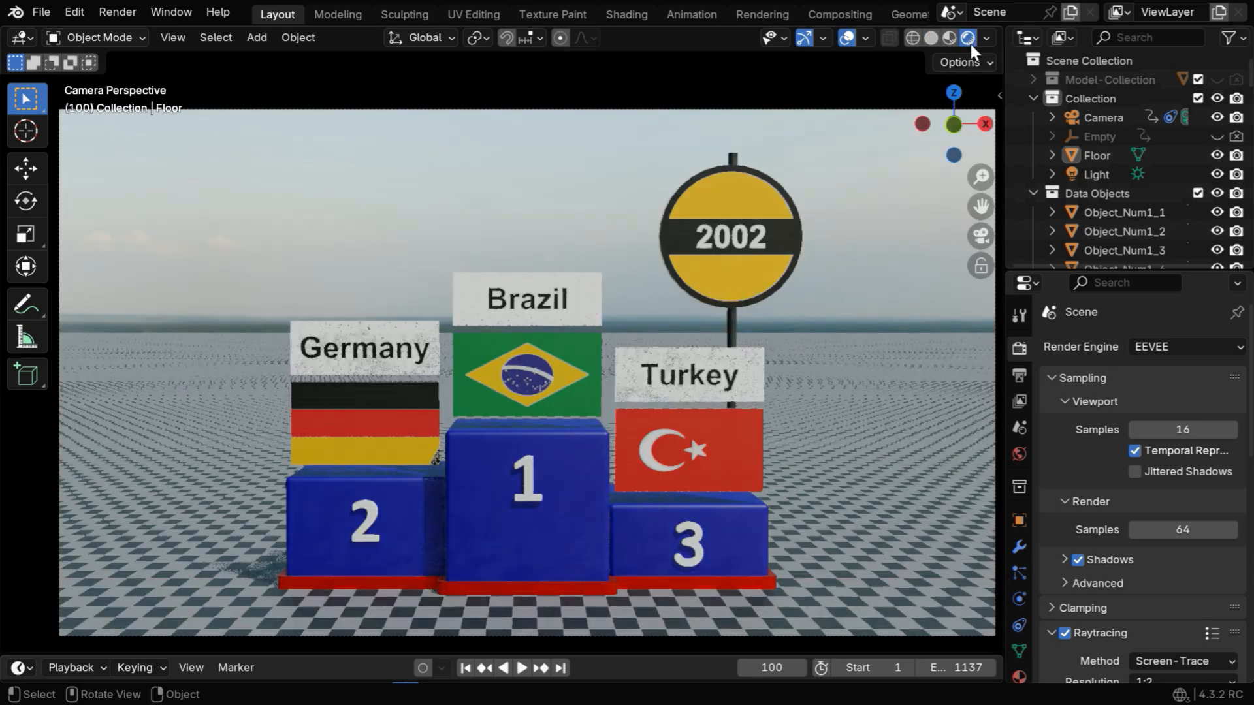
left_click(948, 38)
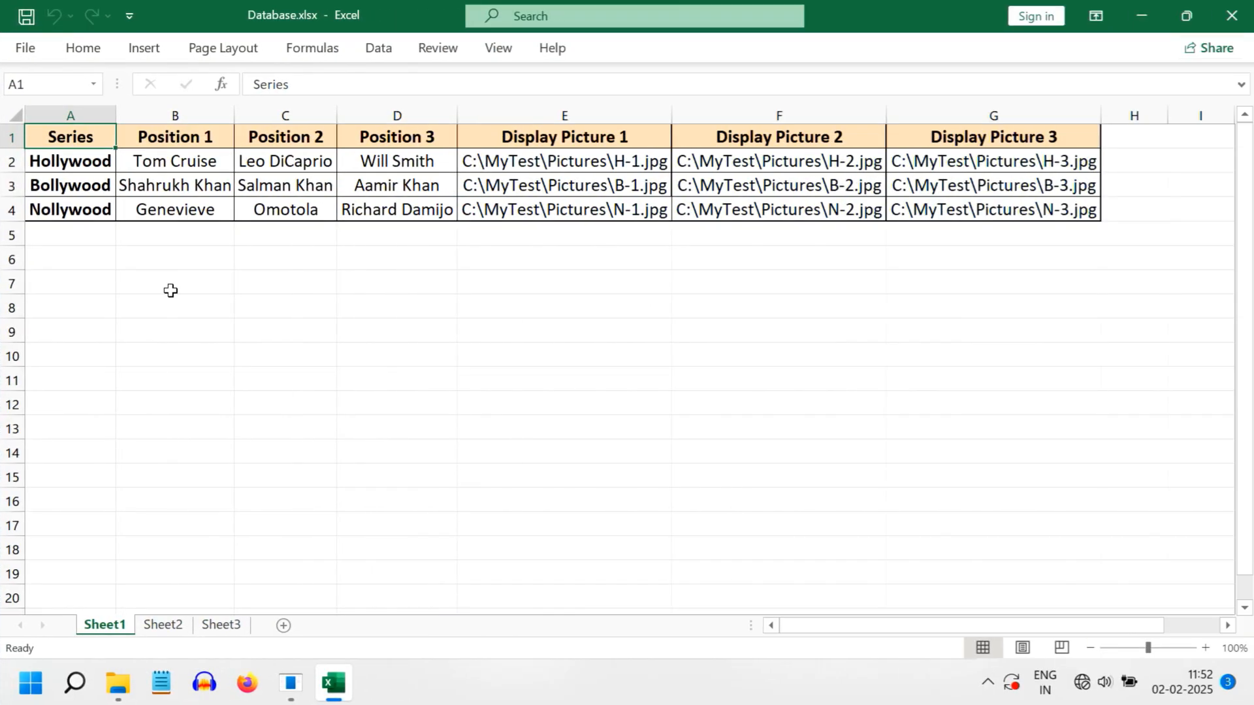
mouse_move(26, 154)
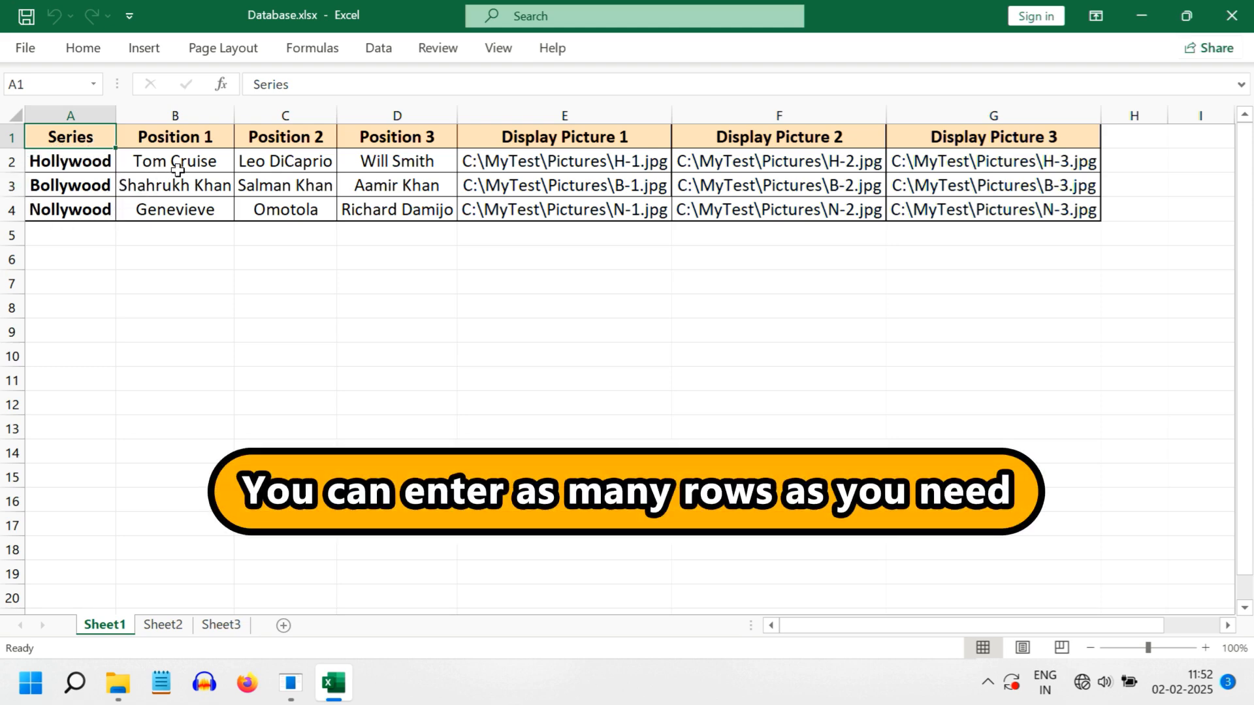
mouse_move(254, 168)
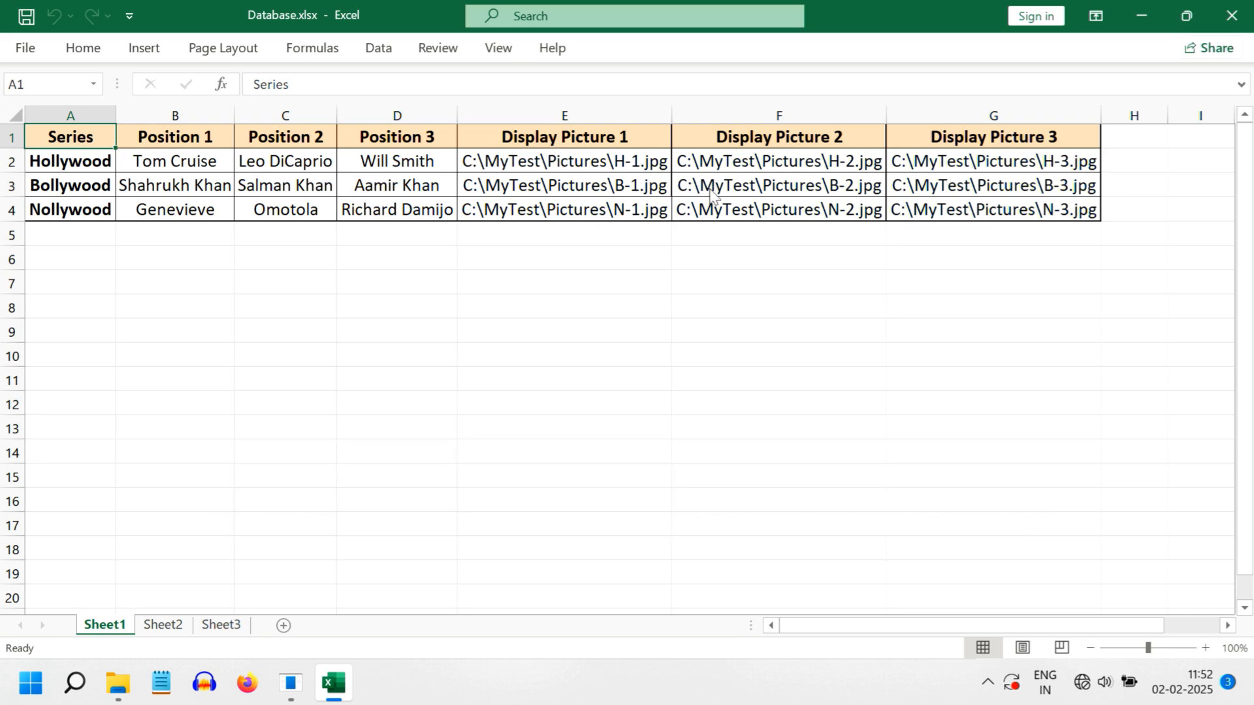
Open the C:\MyTest\Pictures folder of actor portraits in File Explorer.
left_click(116, 683)
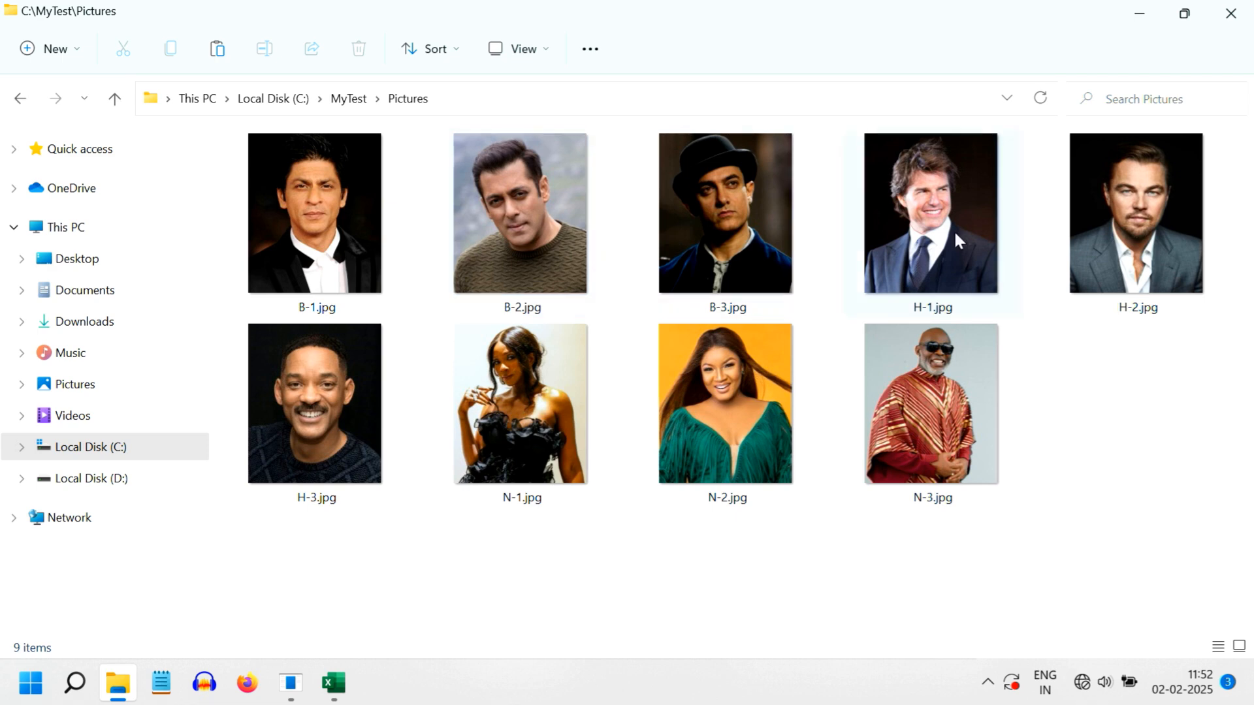
mouse_move(946, 295)
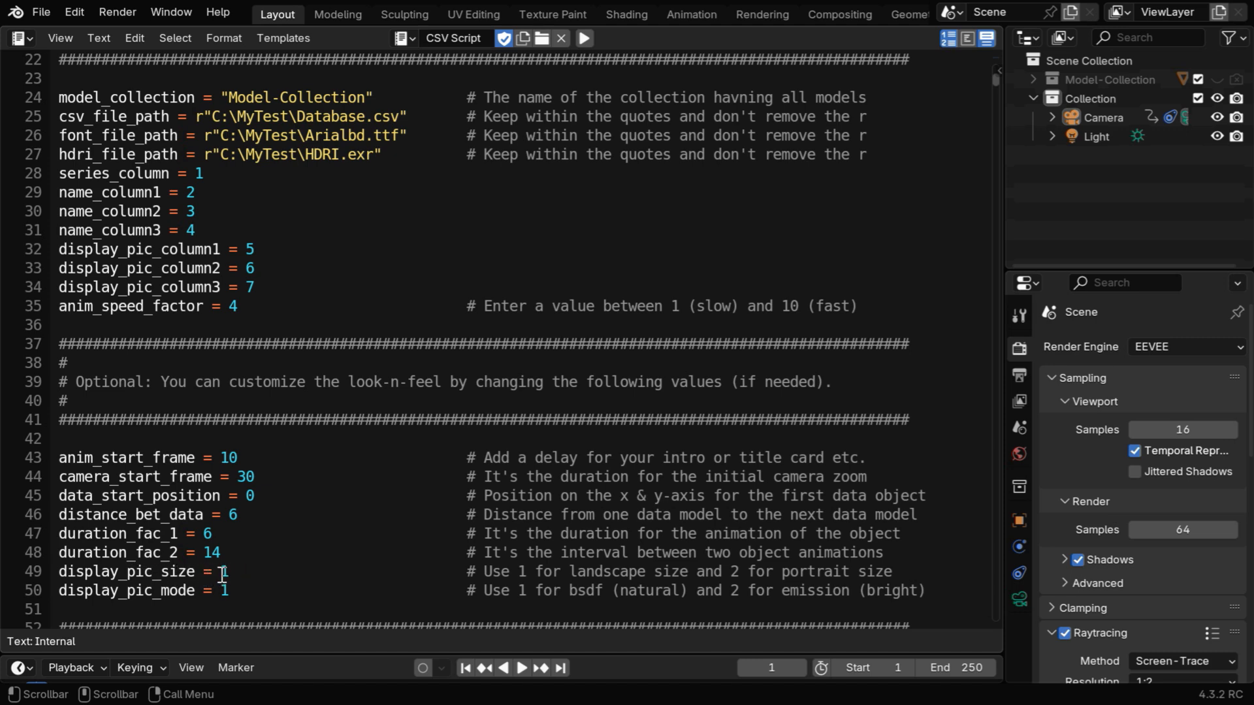
Change display_pic_size and display_pic_mode from 1 to 2 in the script.
type("2")
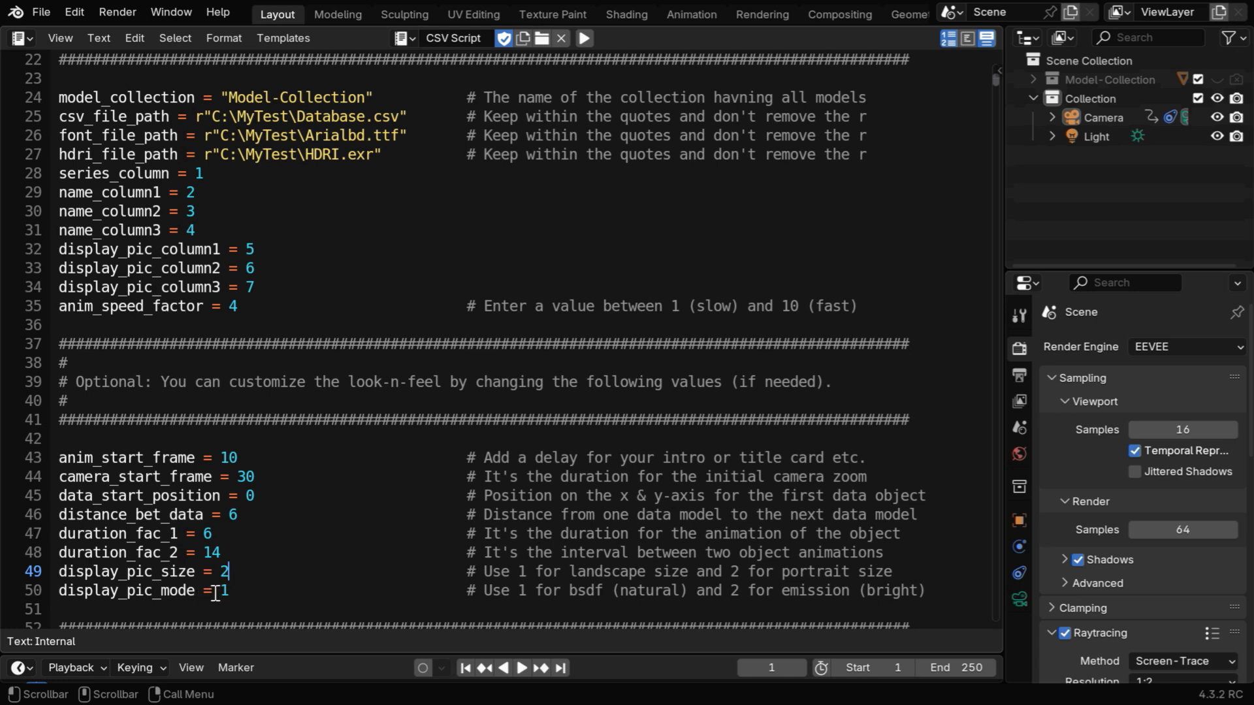
type("2")
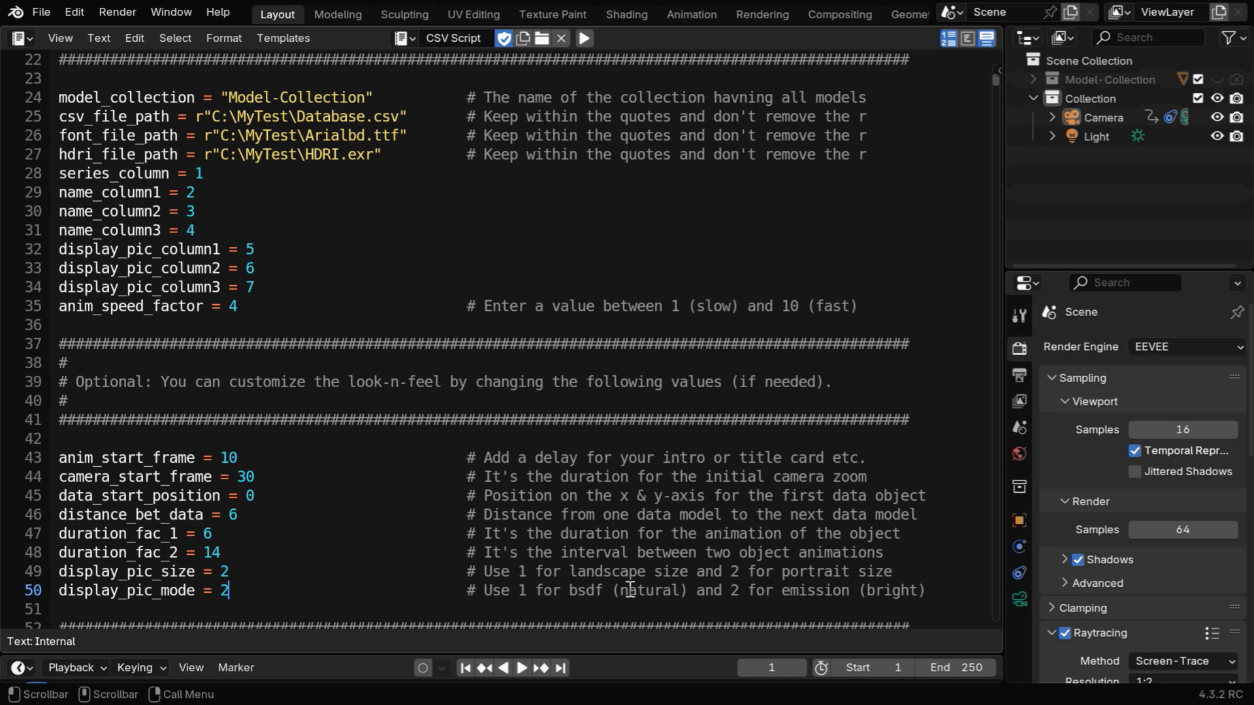
mouse_move(582, 552)
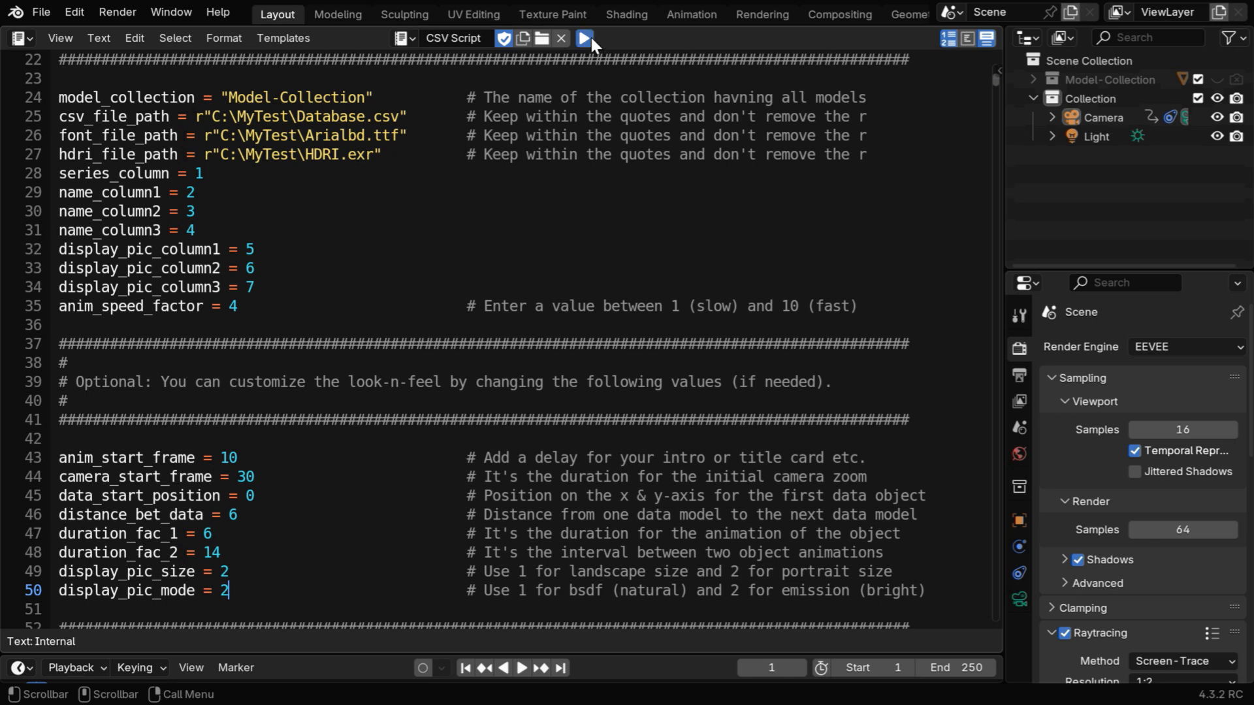
Rerun the script and view the Tom Cruise, DiCaprio, Will Smith podium in 3D Viewport.
left_click(583, 38)
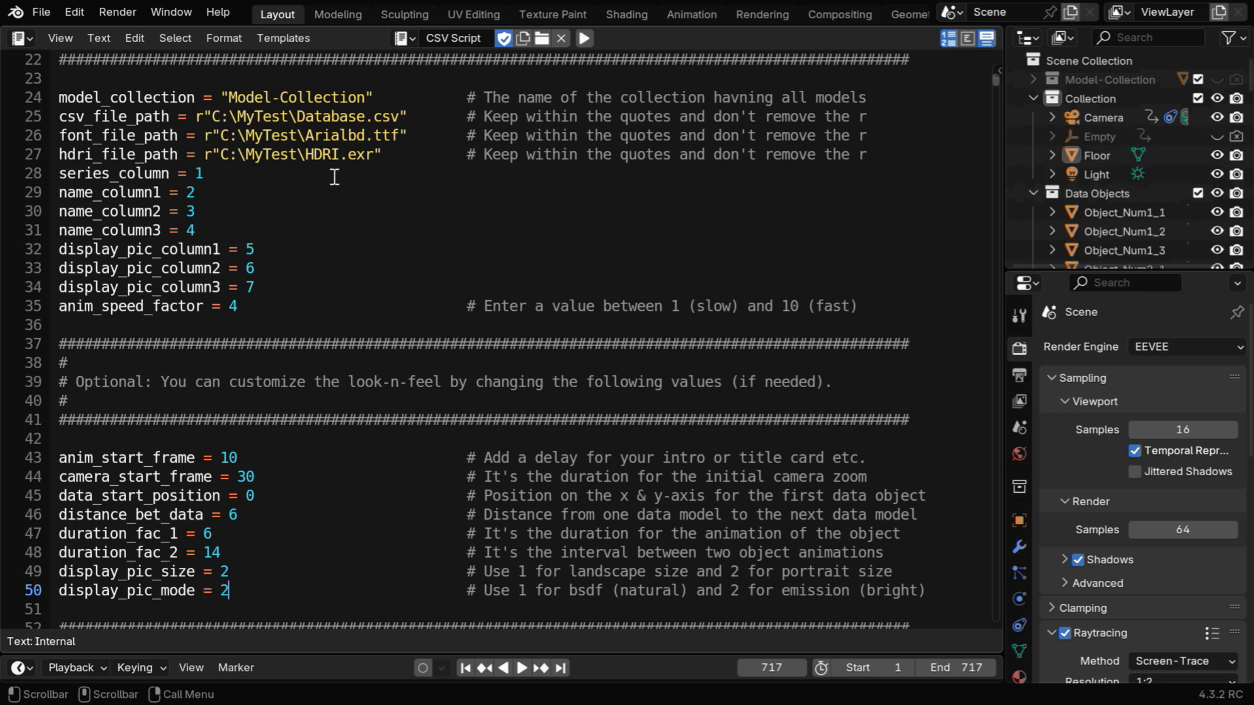
left_click(16, 38)
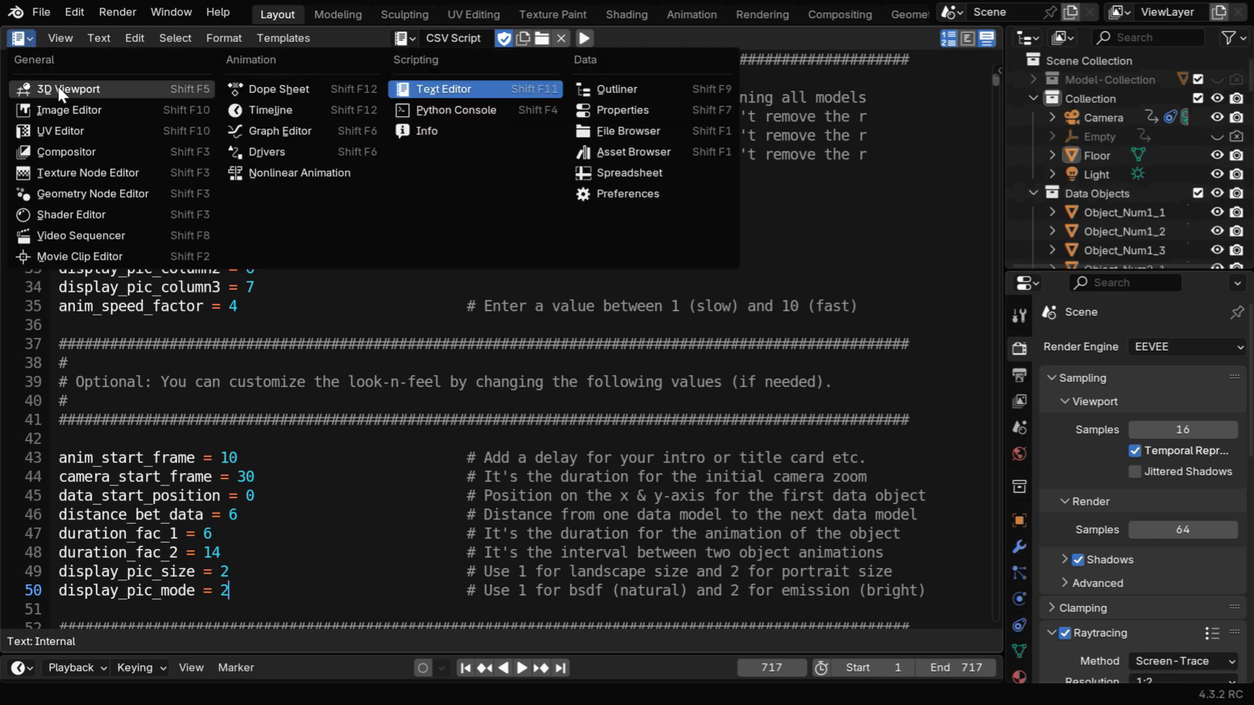
left_click(70, 89)
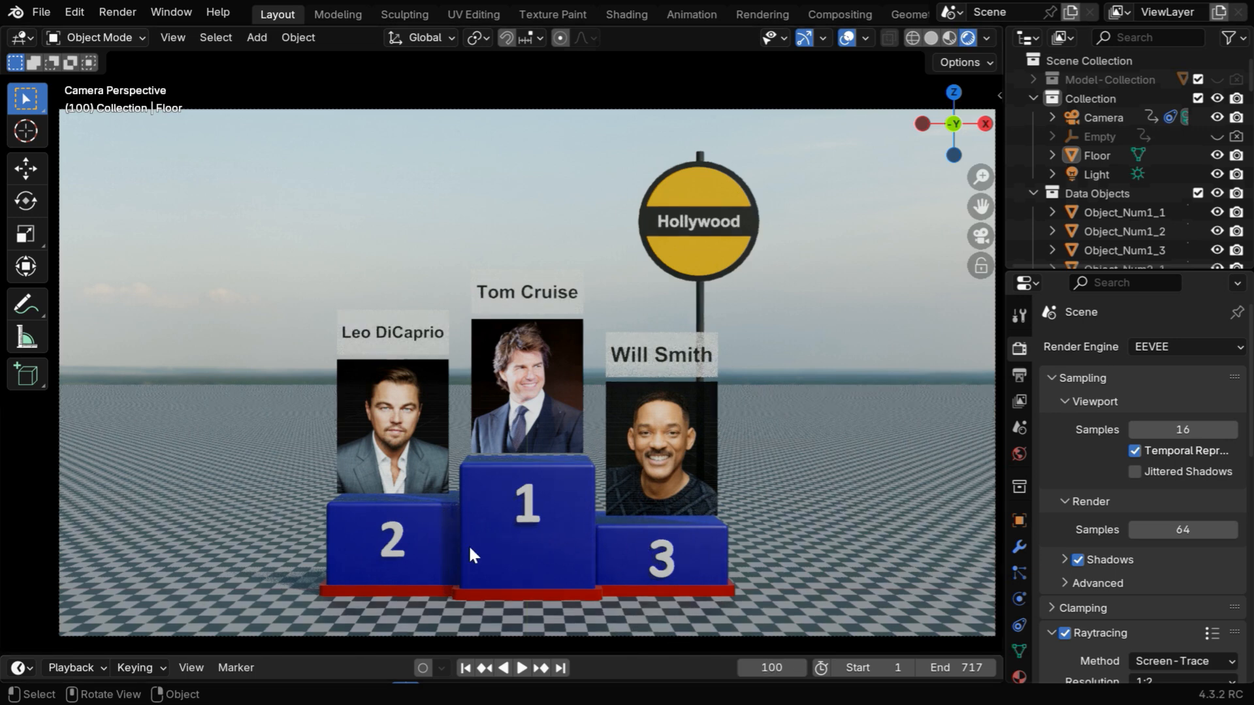
mouse_move(806, 455)
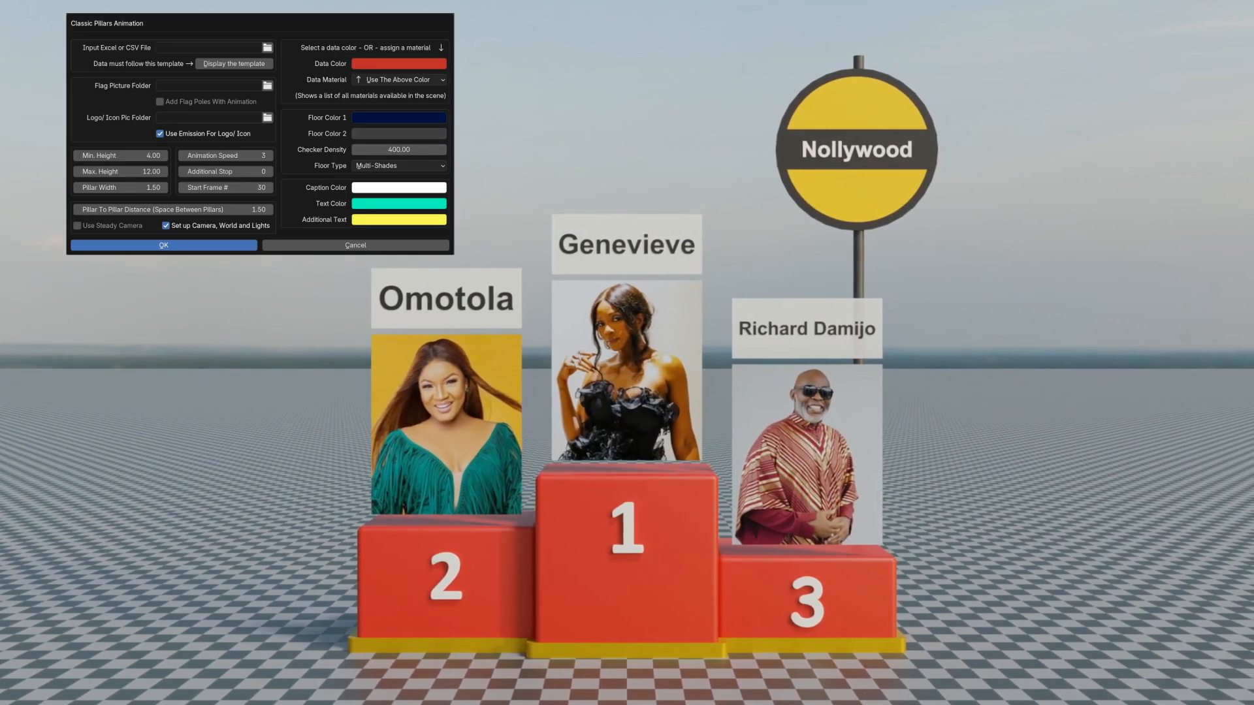
Close the Classic Pillars Animation dialog once the Nollywood podium appears.
left_click(163, 245)
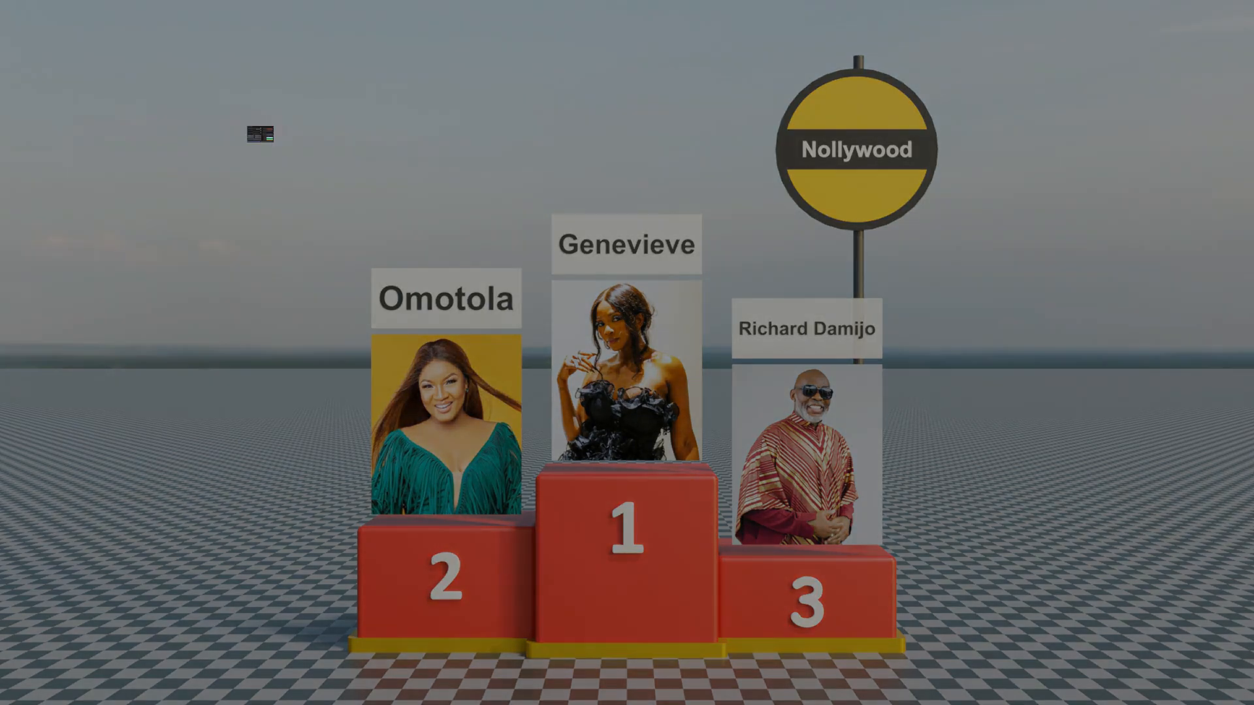